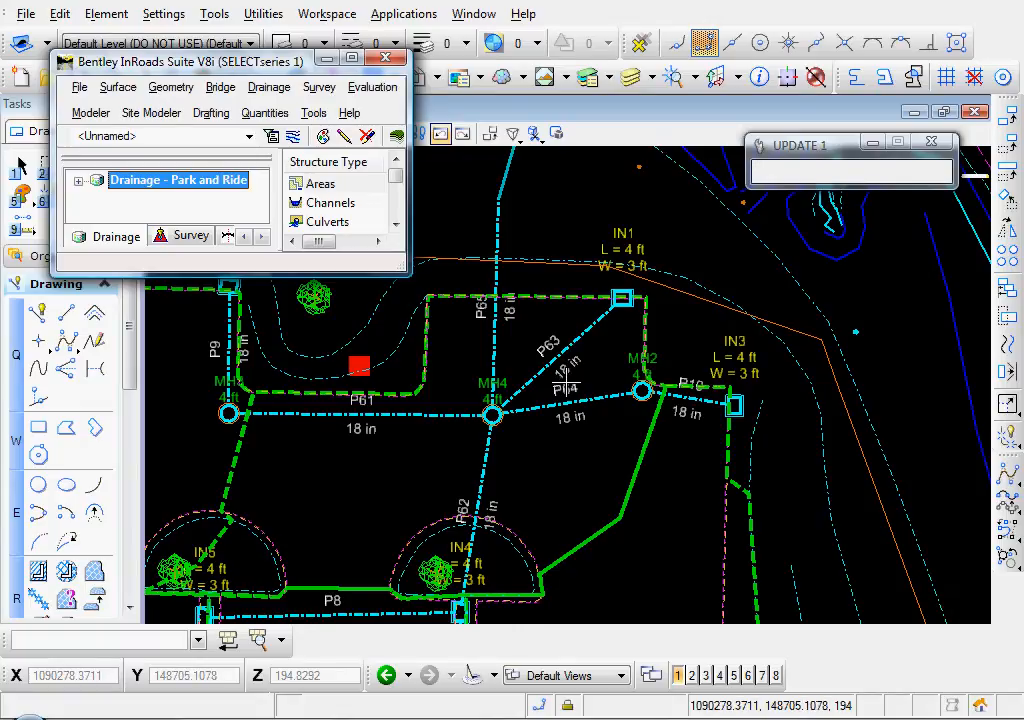
{"action": "mouse_move", "coordinate": [520, 504]}
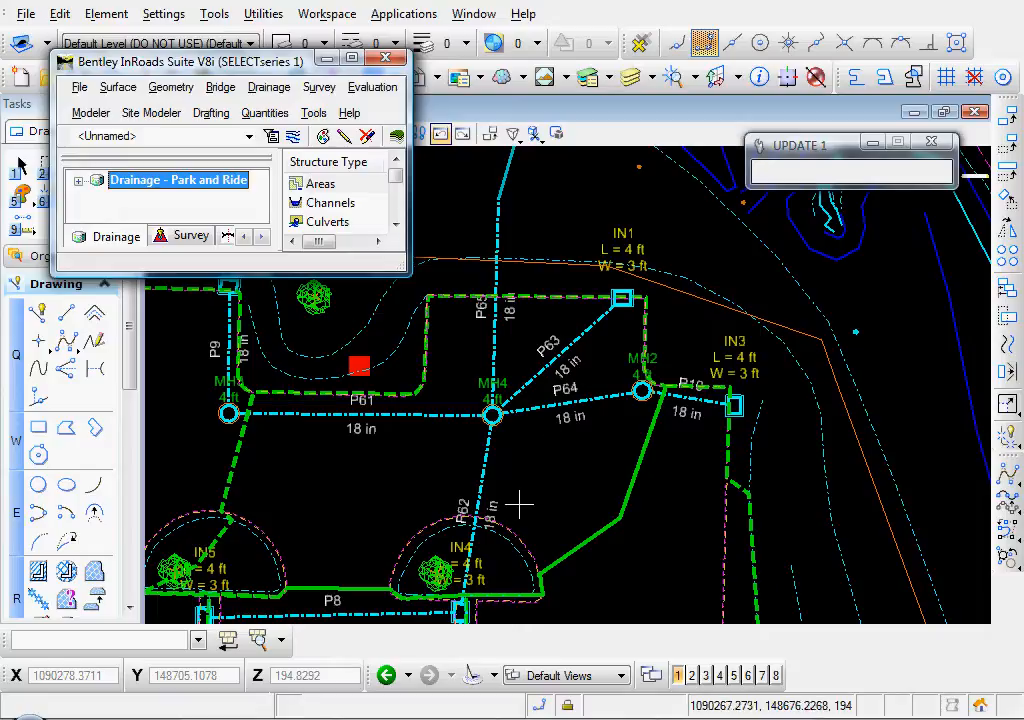
{"action": "mouse_move", "coordinate": [552, 448]}
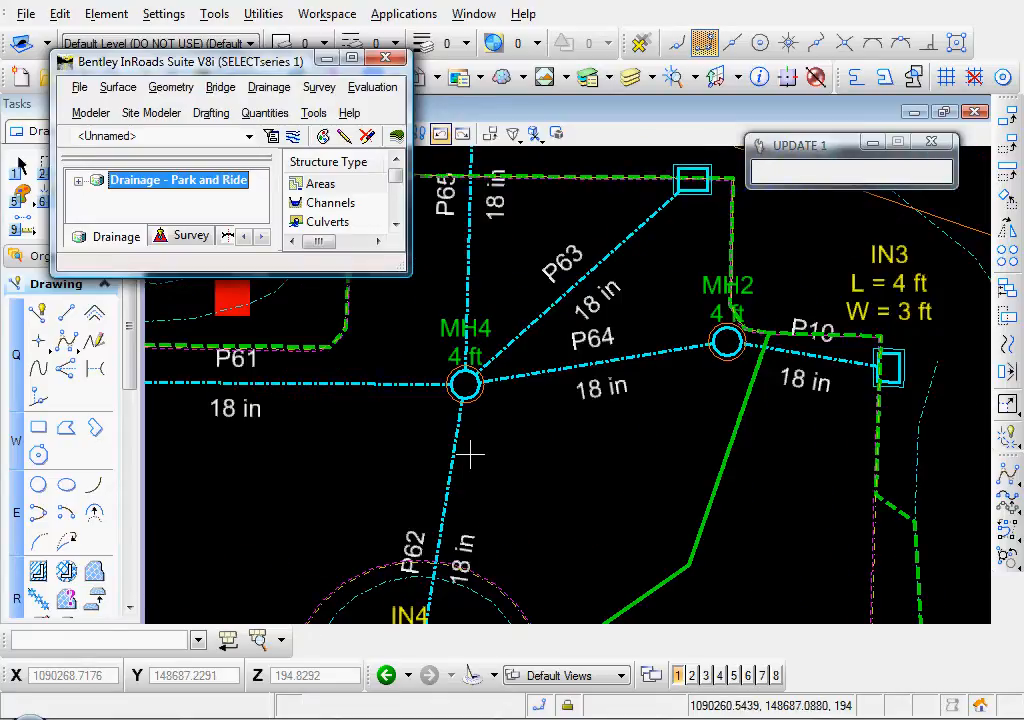
{"action": "mouse_move", "coordinate": [284, 424]}
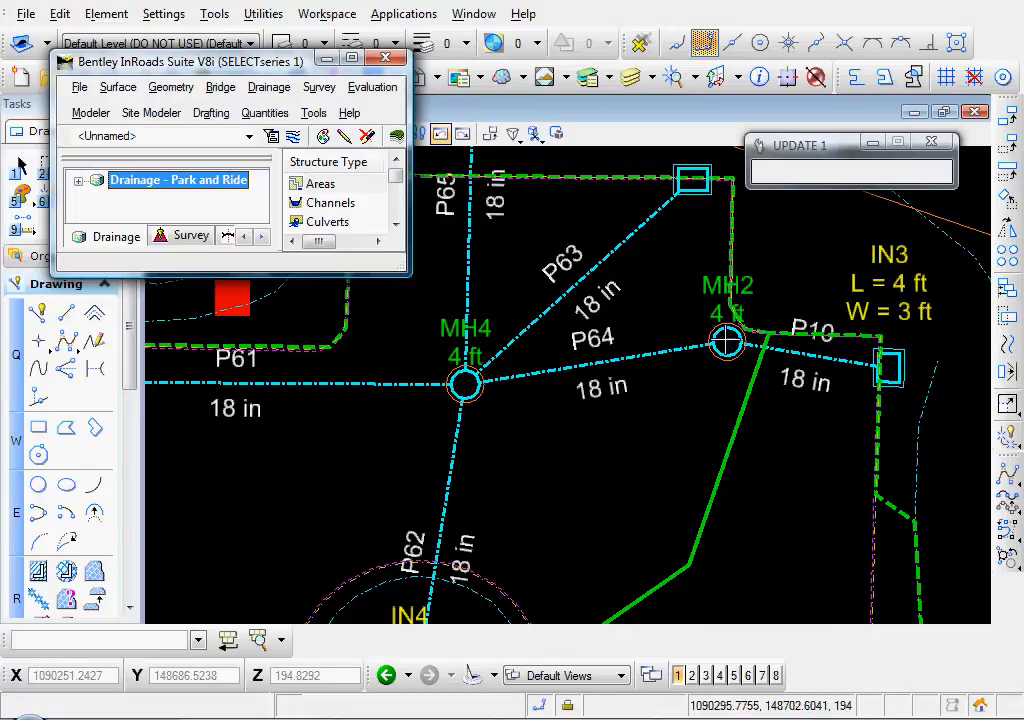
{"action": "mouse_move", "coordinate": [688, 320]}
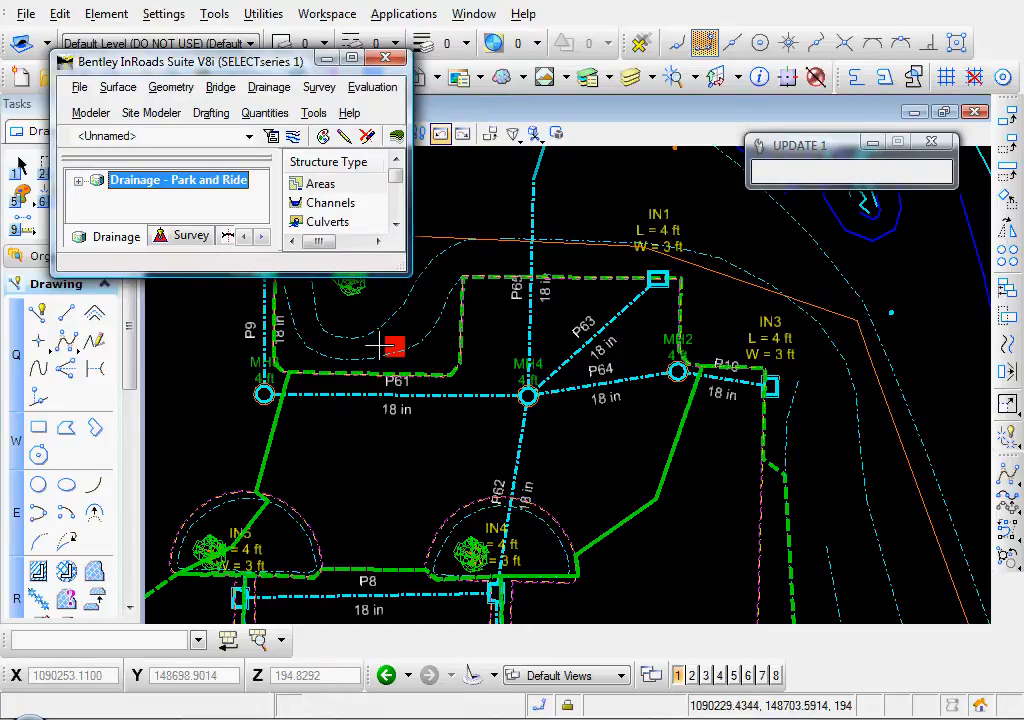
Review manhole MH2's properties and dismiss the review.
{"action": "left_click", "coordinate": [268, 88]}
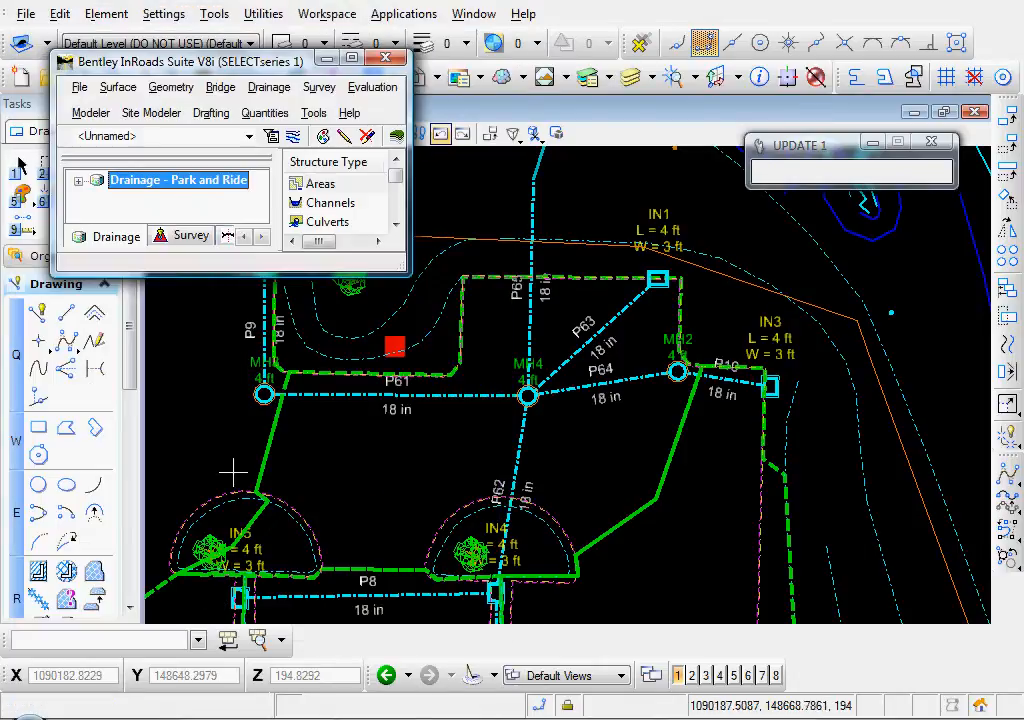
{"action": "left_click", "coordinate": [268, 88]}
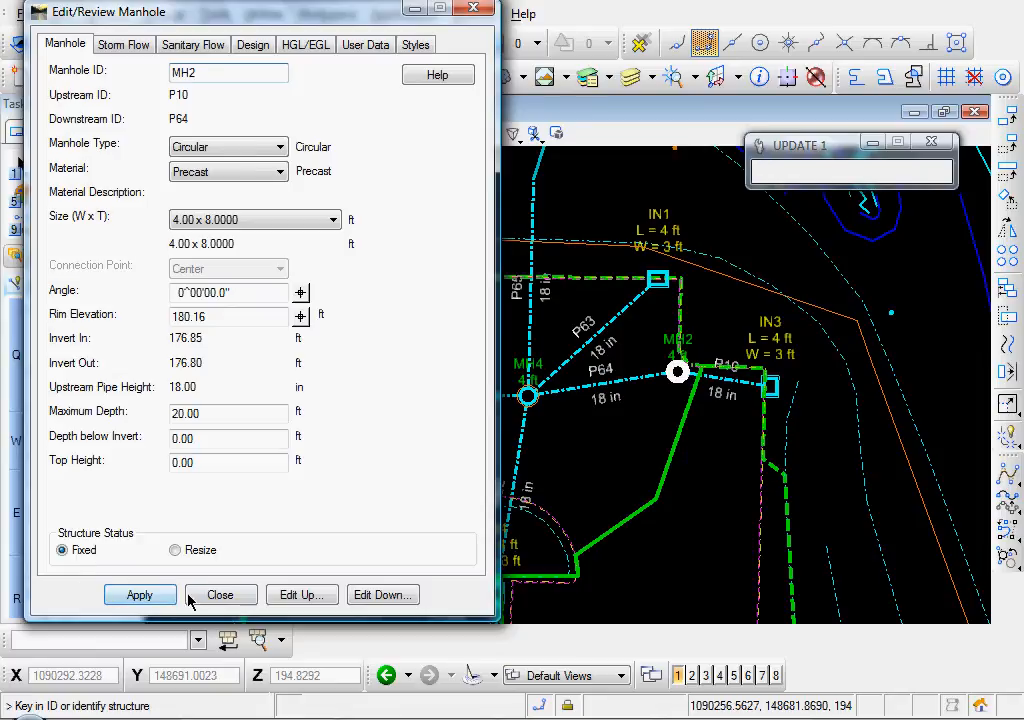
{"action": "left_click", "coordinate": [220, 594]}
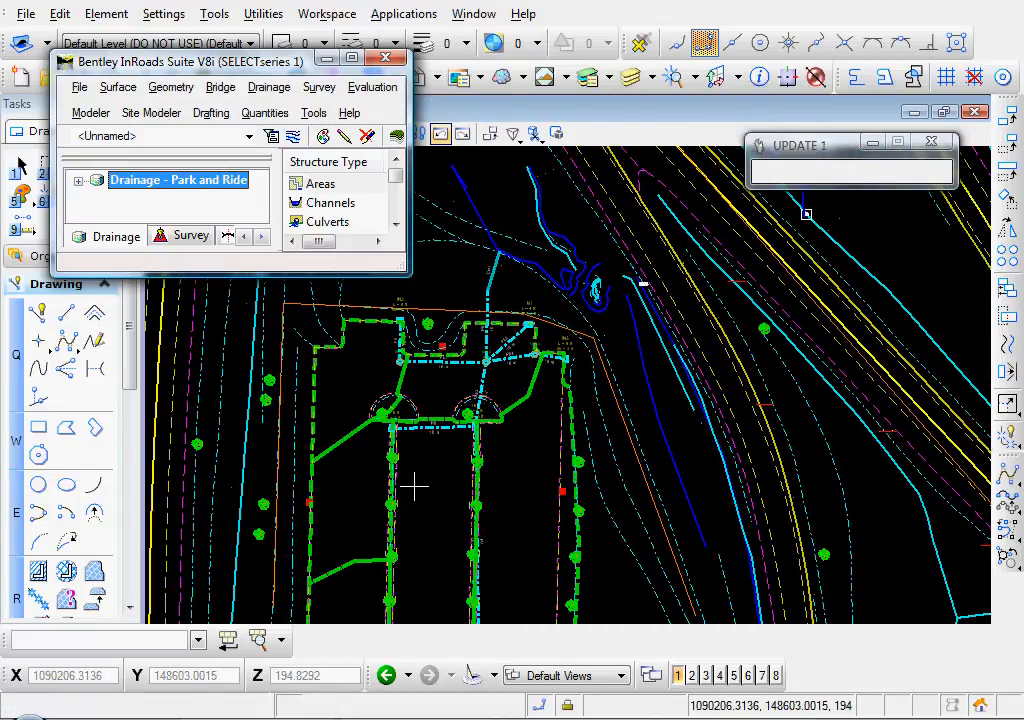
Place a block fence enclosing the whole Park and Ride drainage network.
{"action": "left_click_drag", "start_coordinate": [416, 488], "coordinate": [504, 376]}
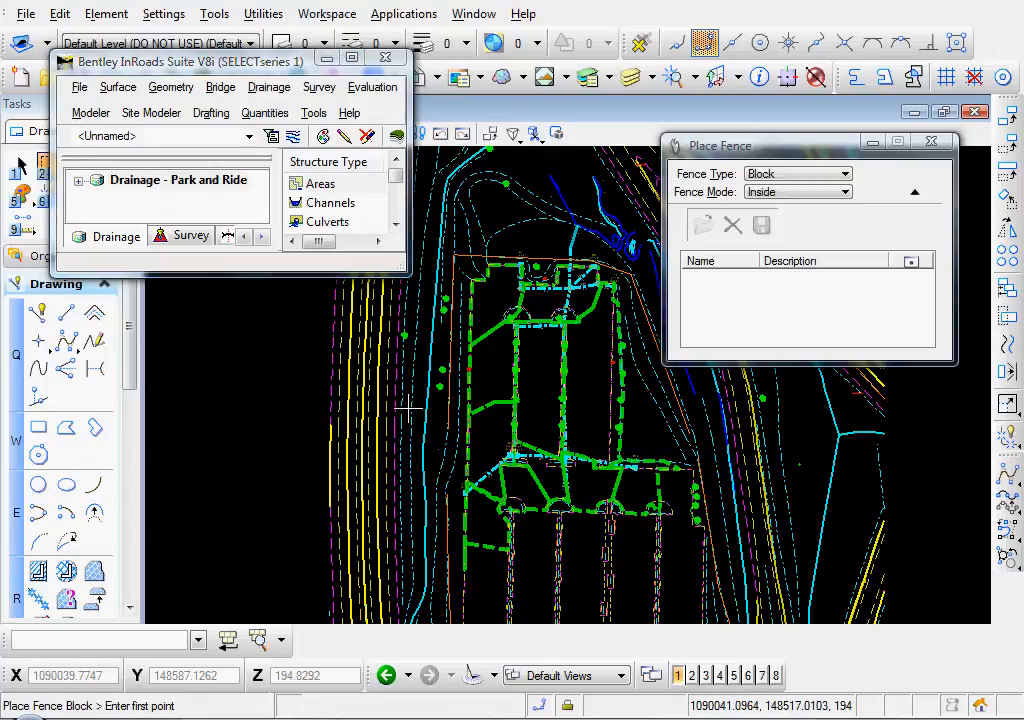
{"action": "mouse_move", "coordinate": [430, 210]}
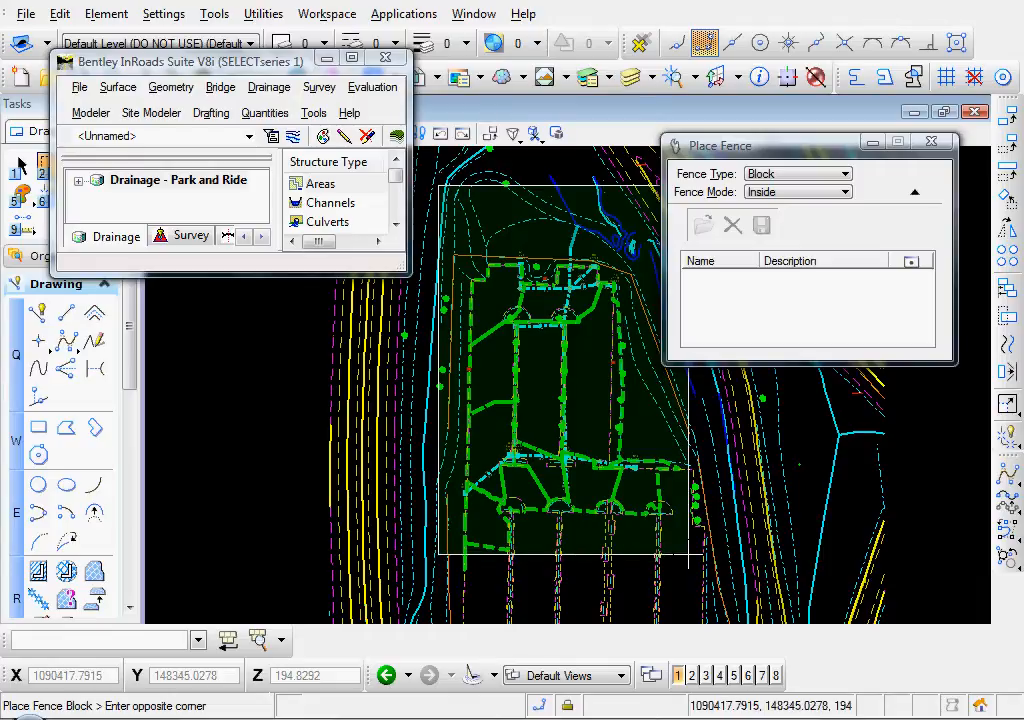
{"action": "left_click", "coordinate": [632, 524]}
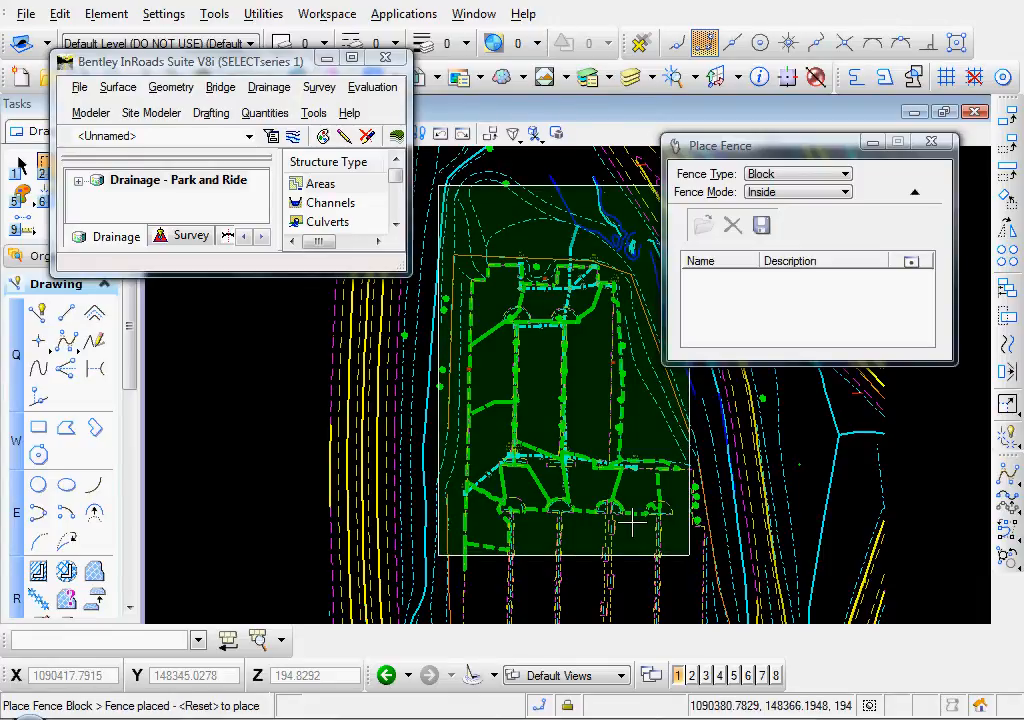
{"action": "mouse_move", "coordinate": [318, 436]}
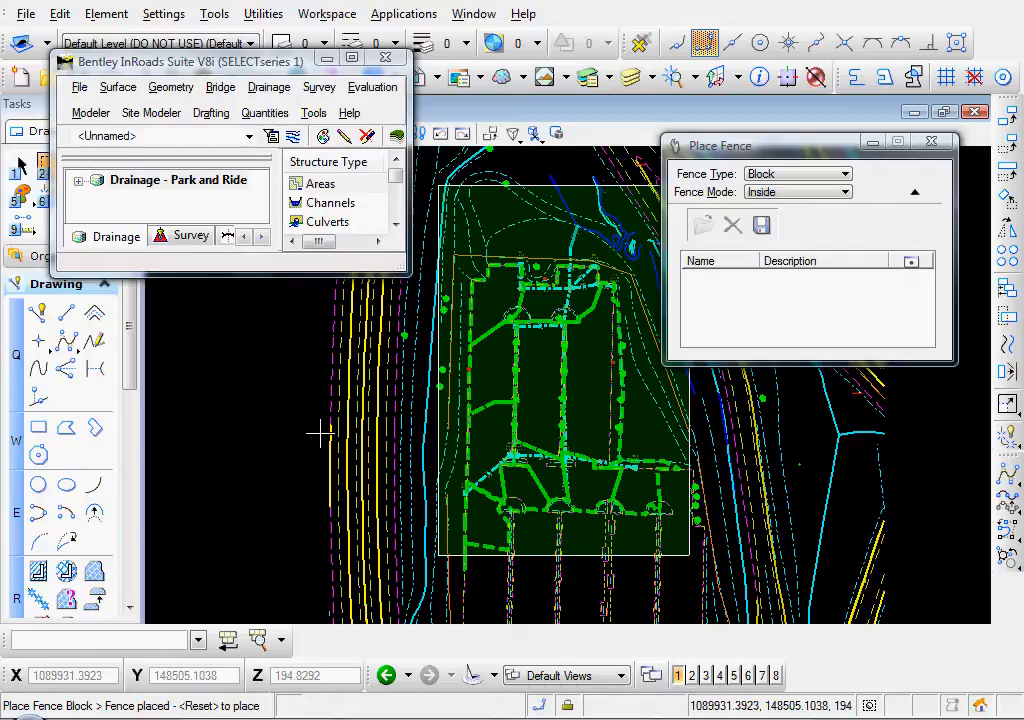
{"action": "mouse_move", "coordinate": [384, 378]}
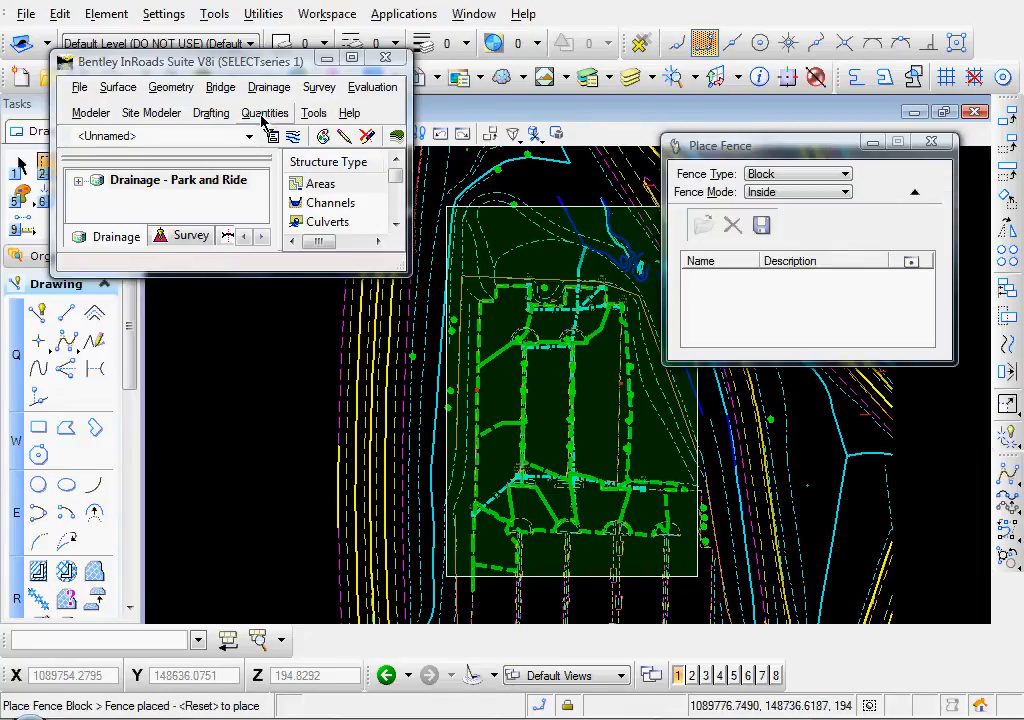
Via Drainage > Structure > Modify Status, set the fenced structures to Resize.
{"action": "left_click", "coordinate": [268, 88]}
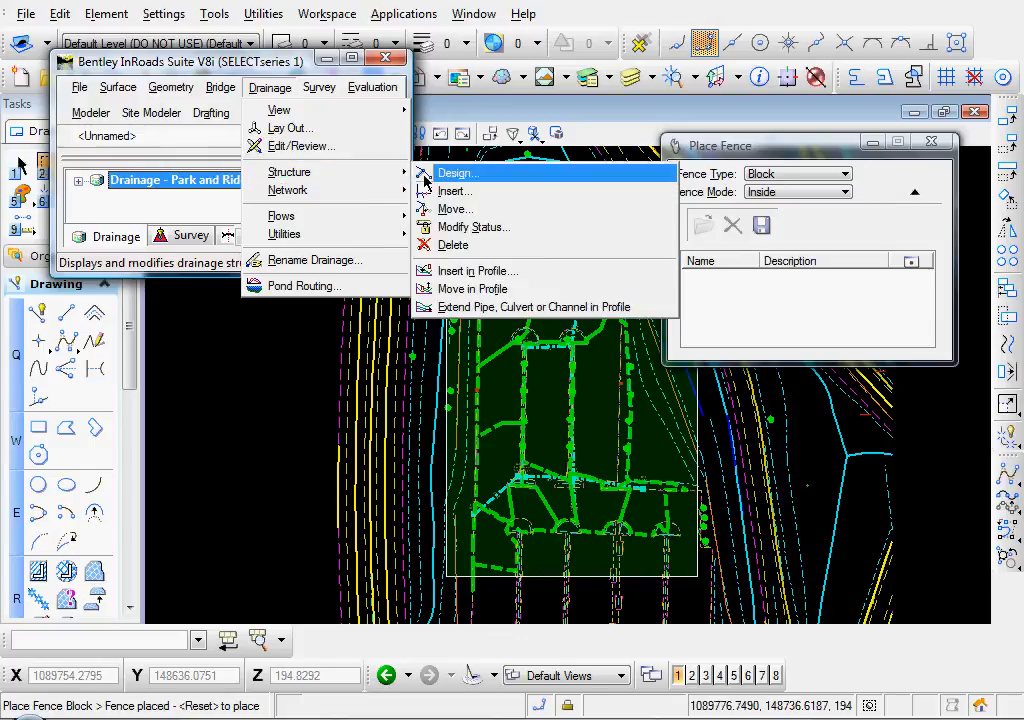
{"action": "left_click", "coordinate": [474, 228]}
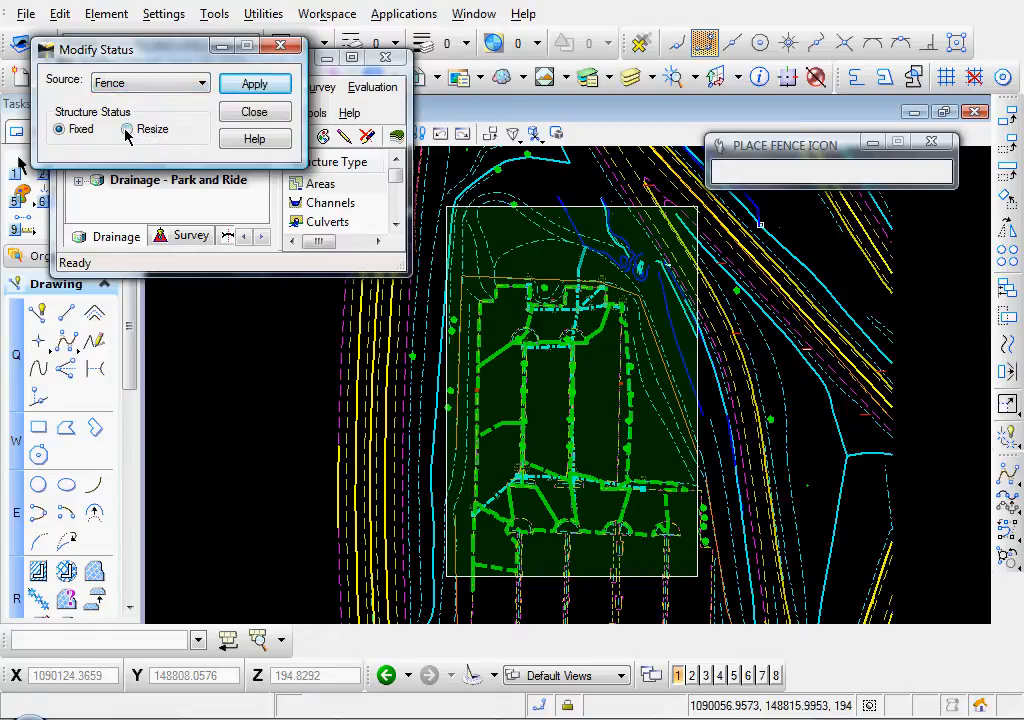
{"action": "left_click", "coordinate": [126, 128]}
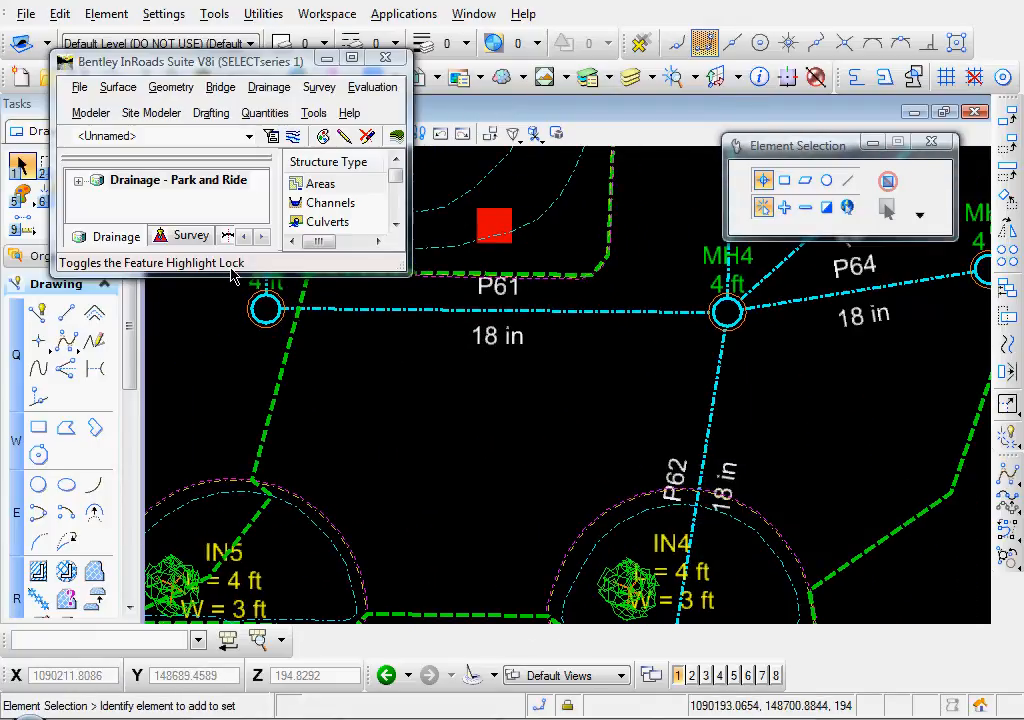
{"action": "left_click", "coordinate": [268, 88]}
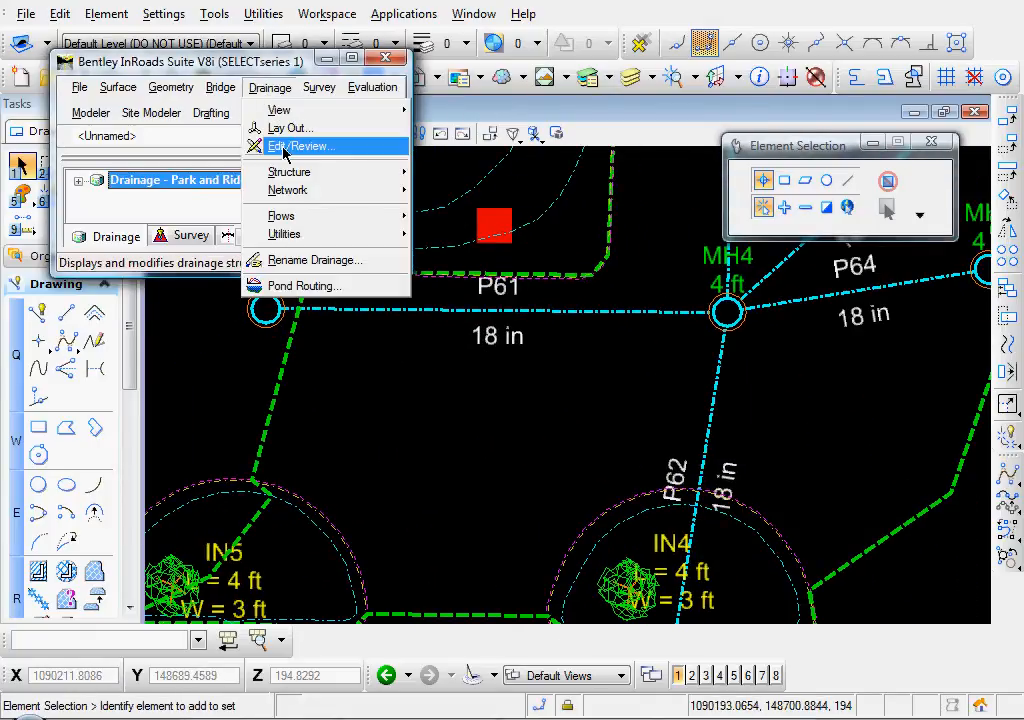
{"action": "left_click", "coordinate": [300, 146]}
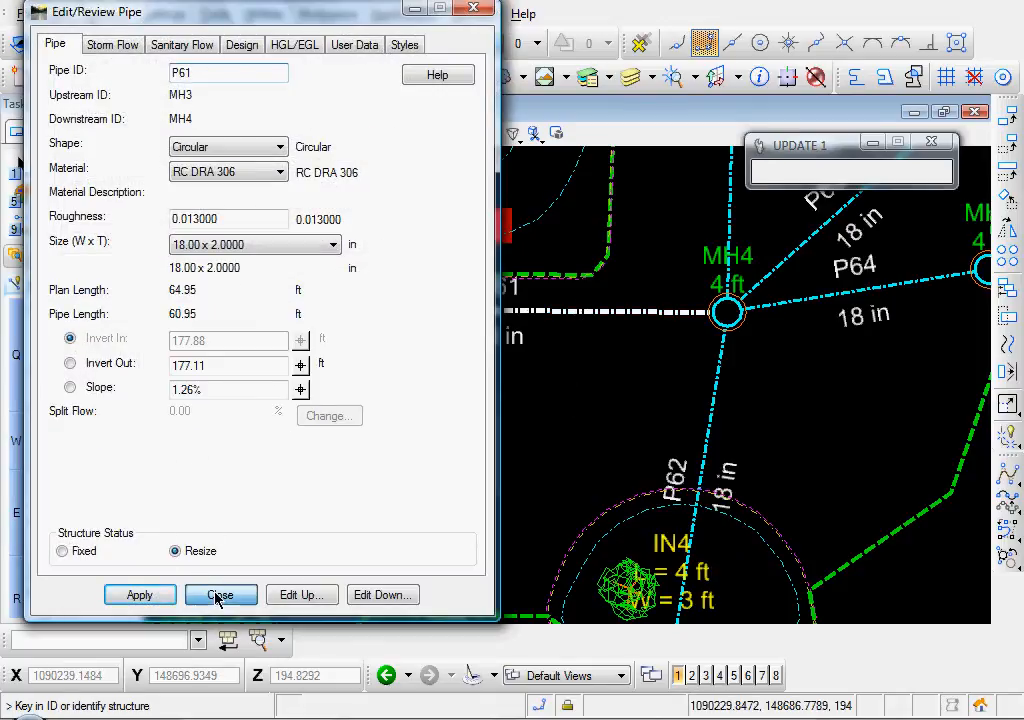
{"action": "left_click", "coordinate": [220, 594]}
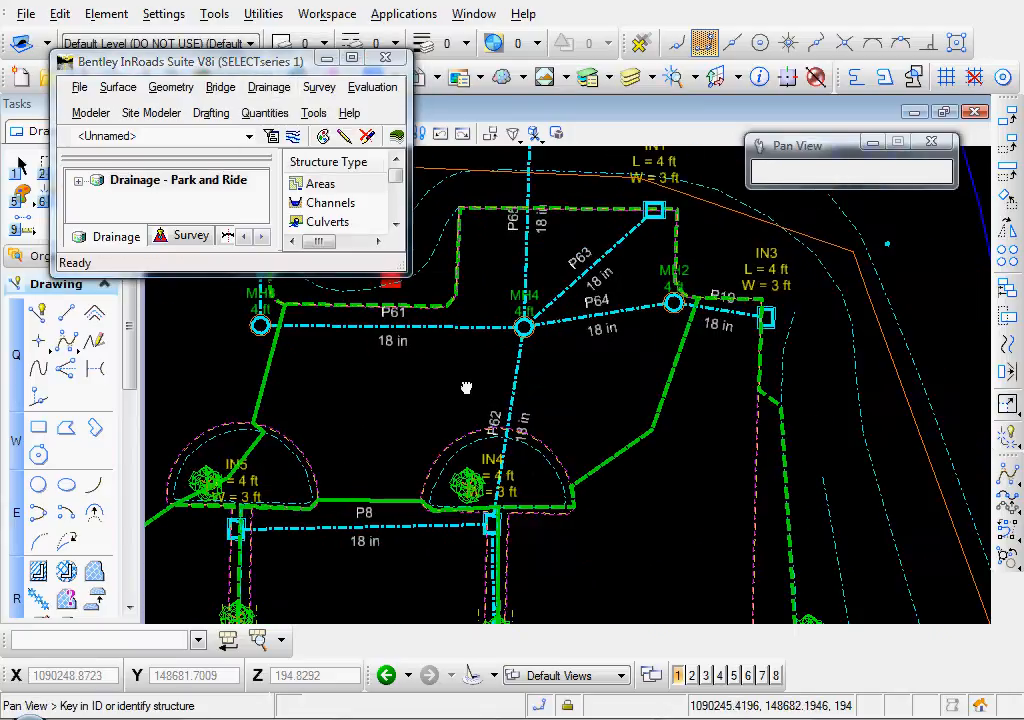
{"action": "left_click", "coordinate": [490, 524]}
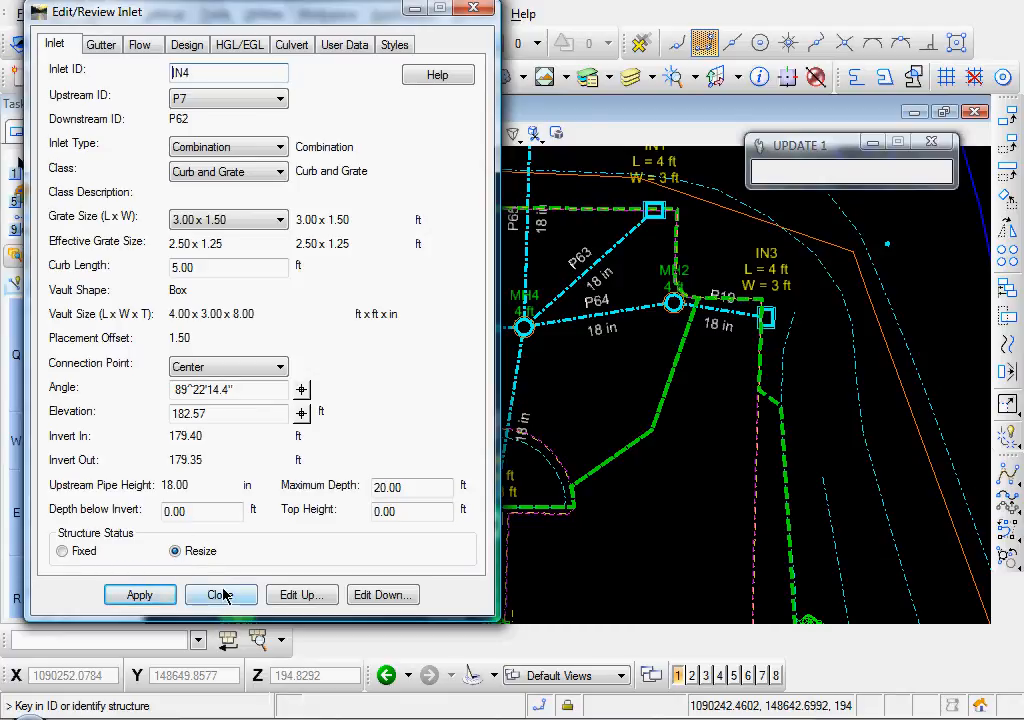
{"action": "left_click", "coordinate": [220, 594]}
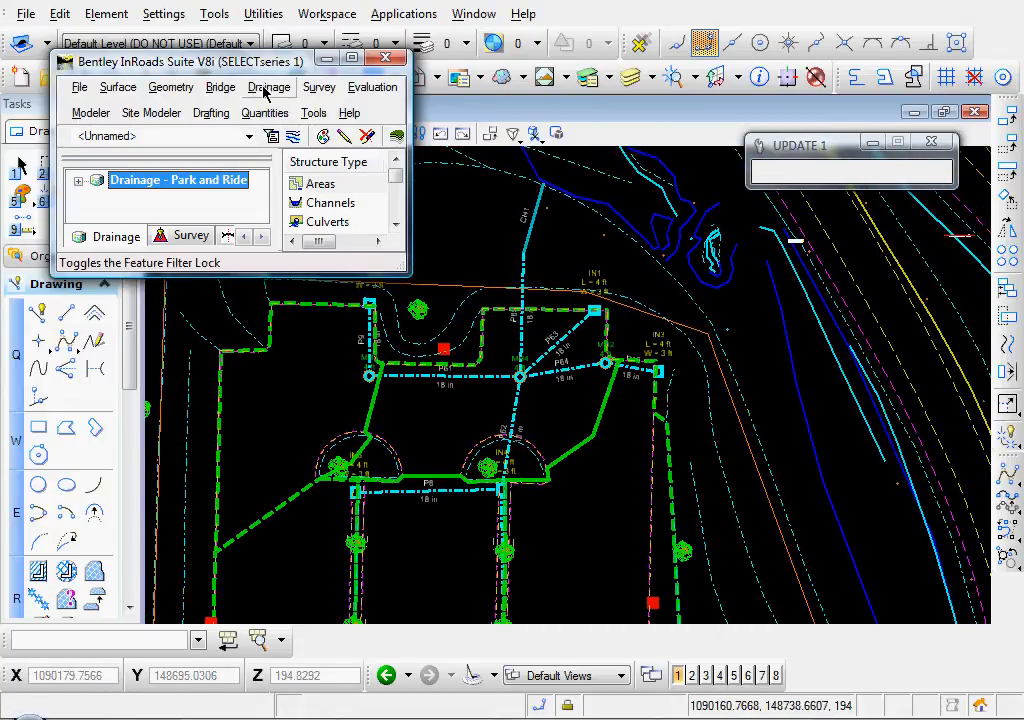
Start Drainage > Network > Design and bring up the Drainage Options Design criteria.
{"action": "left_click", "coordinate": [268, 88]}
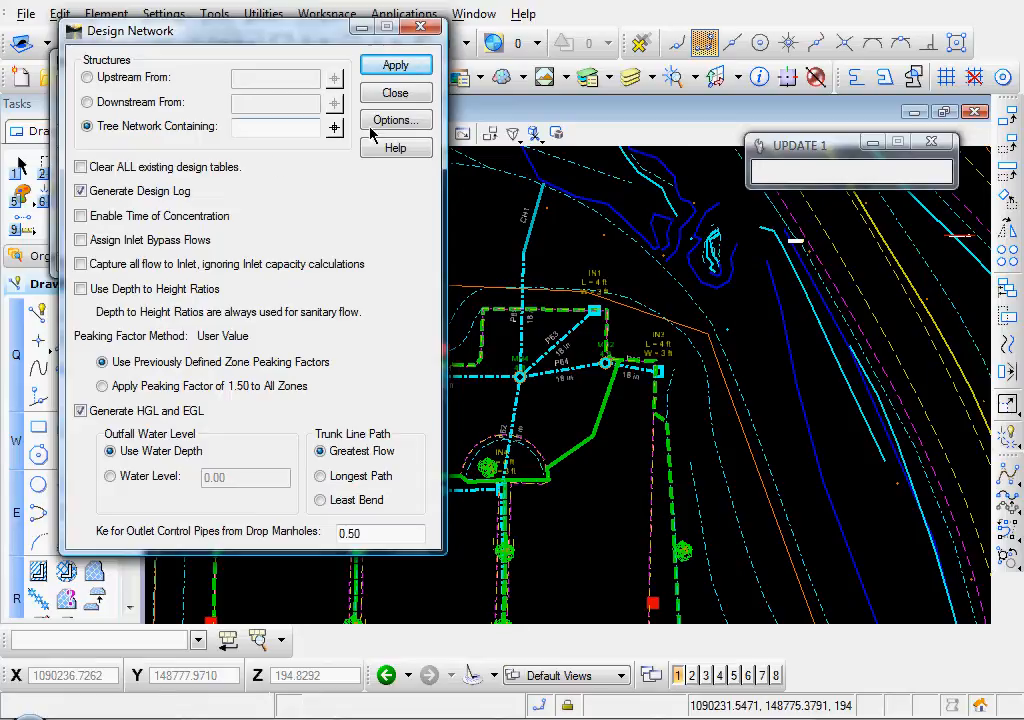
{"action": "left_click", "coordinate": [396, 120]}
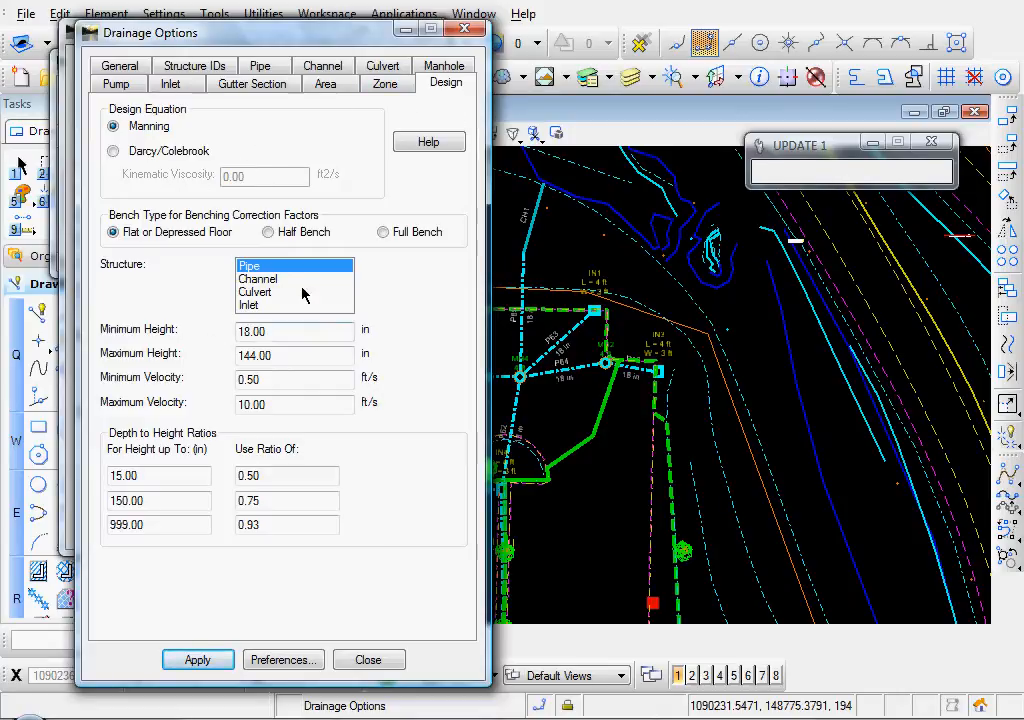
Set pipe design limits to 12 in minimum height and 15 ft/s maximum velocity.
{"action": "left_click", "coordinate": [258, 278]}
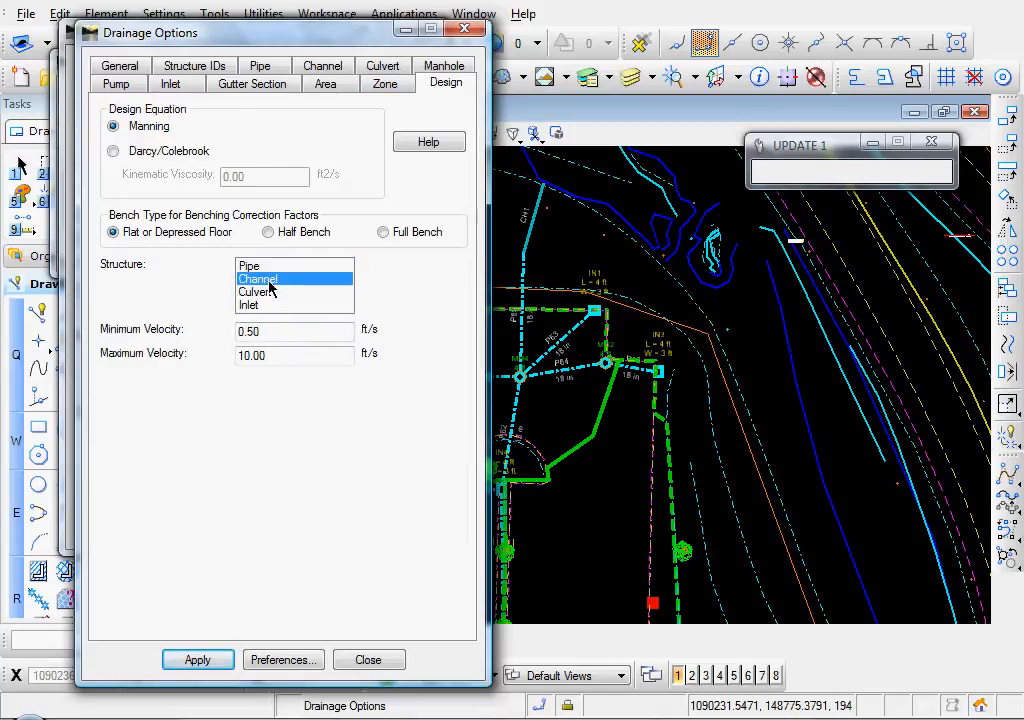
{"action": "left_click", "coordinate": [248, 266]}
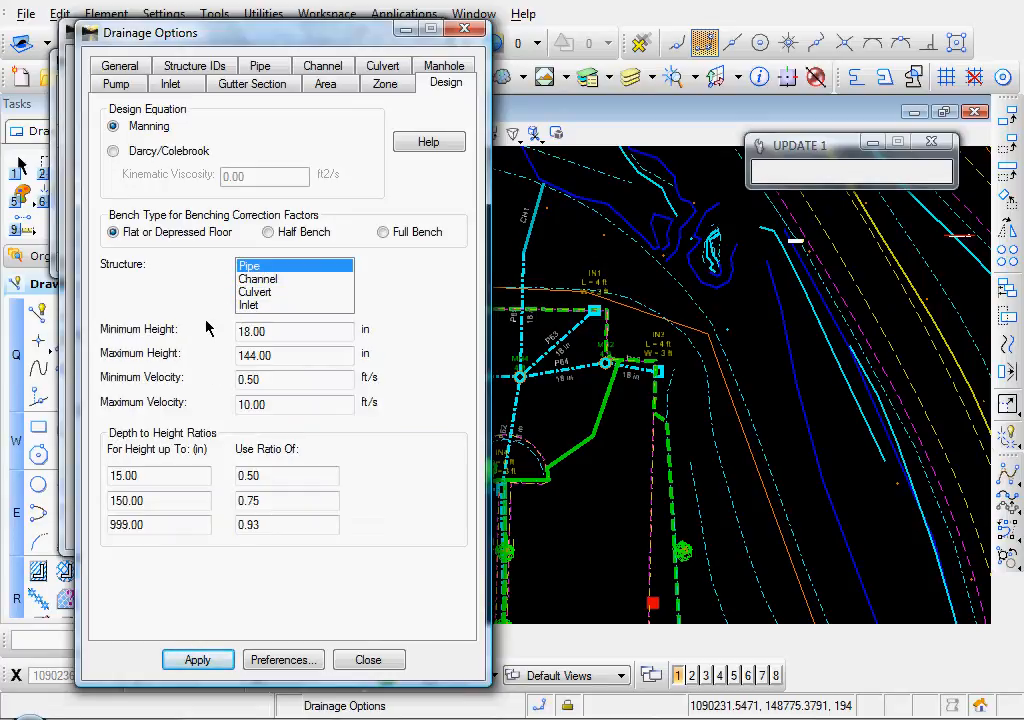
{"action": "mouse_move", "coordinate": [204, 362]}
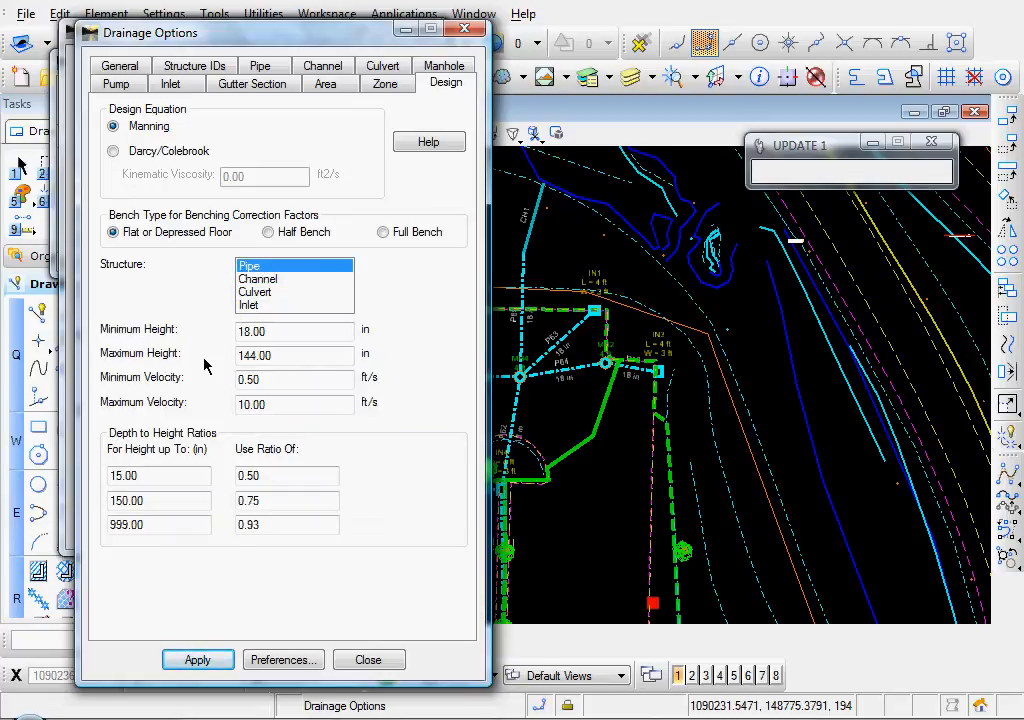
{"action": "left_click", "coordinate": [290, 332]}
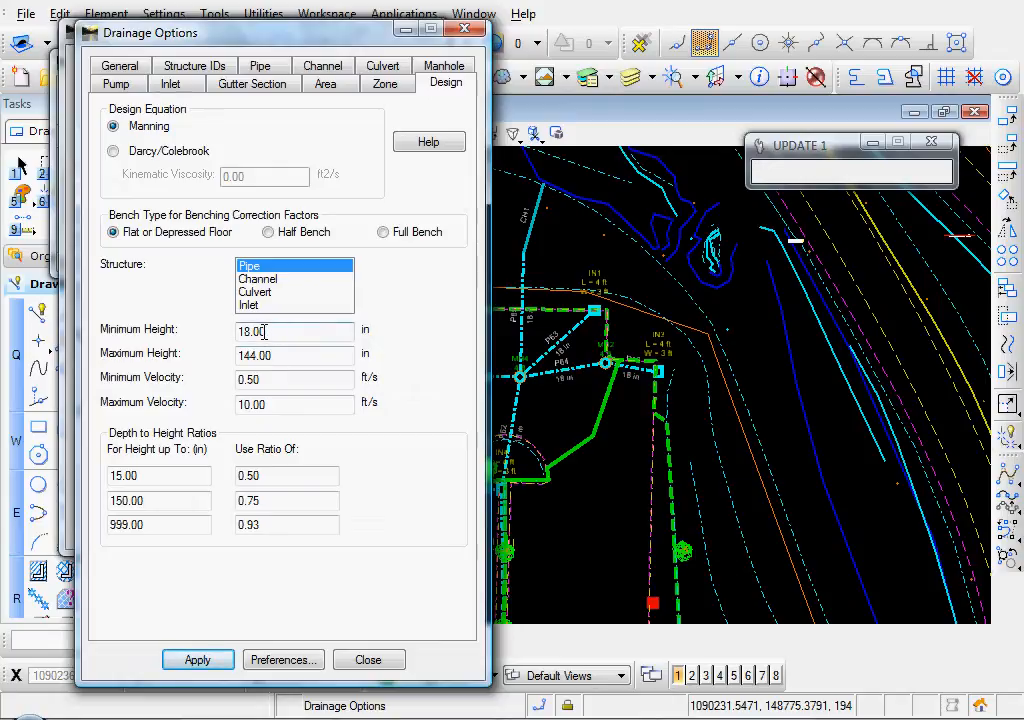
{"action": "type", "text": "12"}
{"action": "type", "text": "2"}
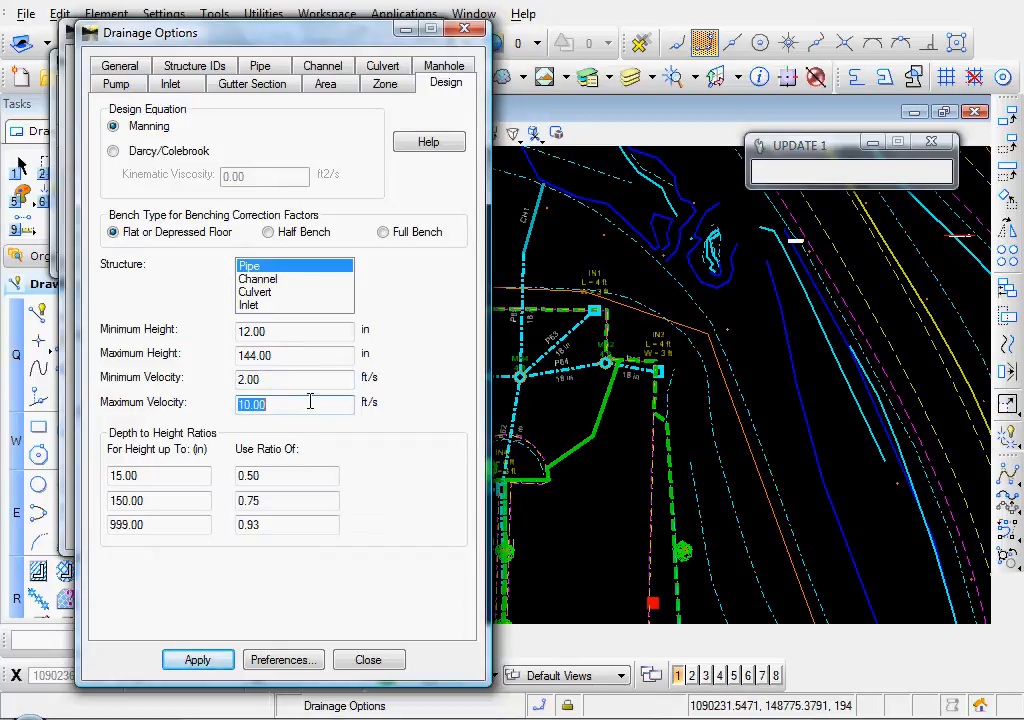
{"action": "type", "text": "15"}
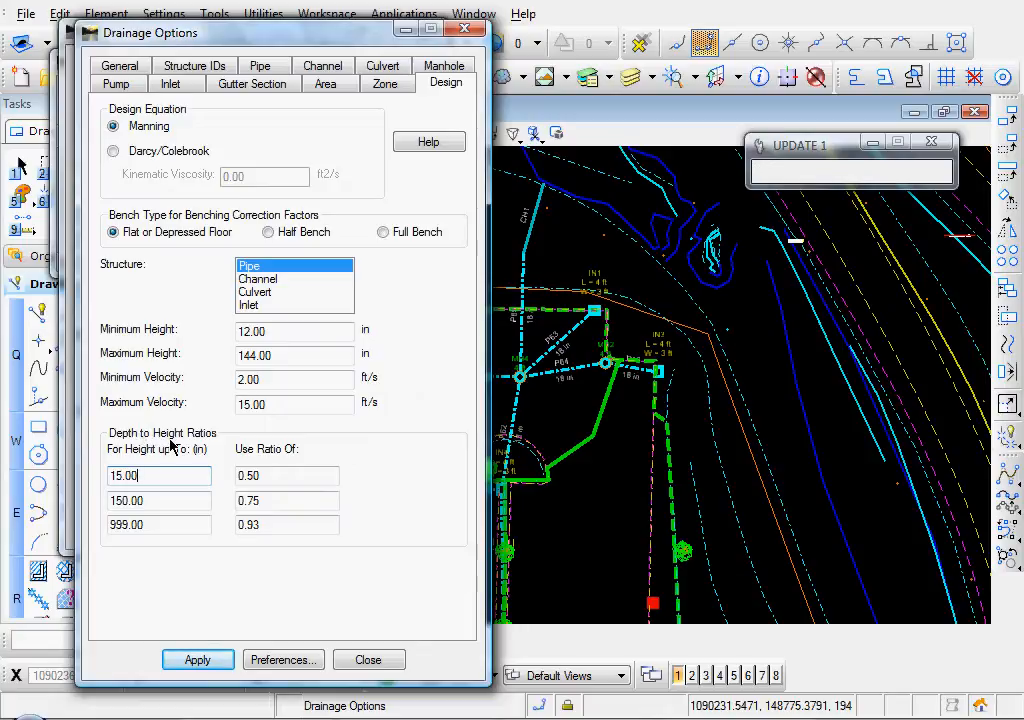
{"action": "left_click", "coordinate": [288, 476]}
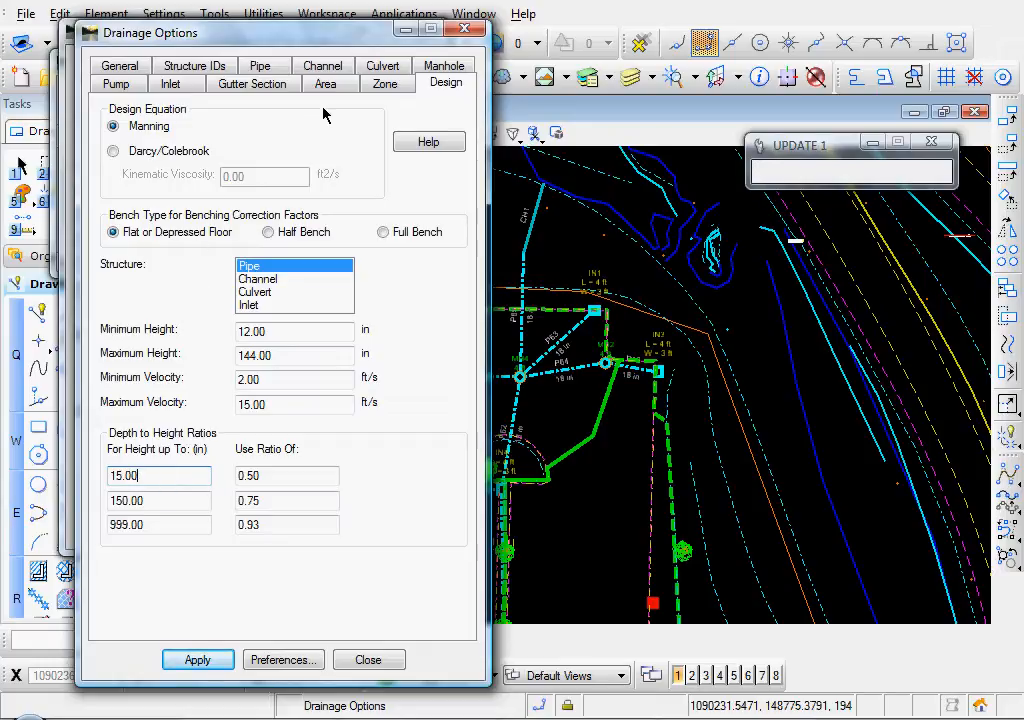
On the Area settings keep IDF File rainfall and set storm frequency to 2 years.
{"action": "left_click", "coordinate": [326, 84]}
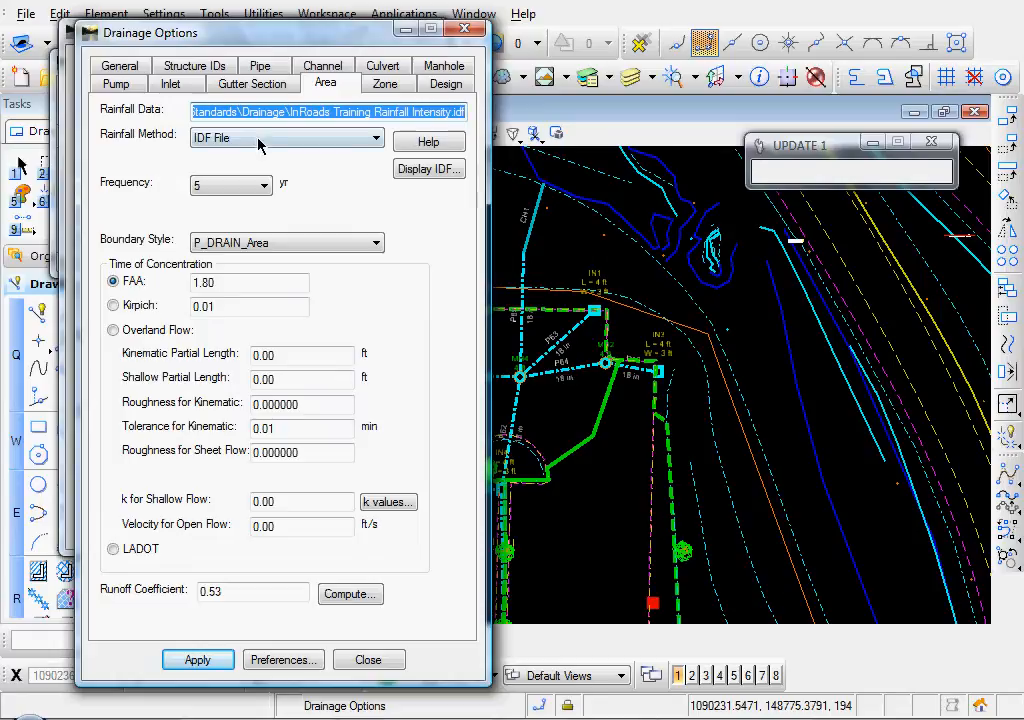
{"action": "left_click", "coordinate": [284, 136]}
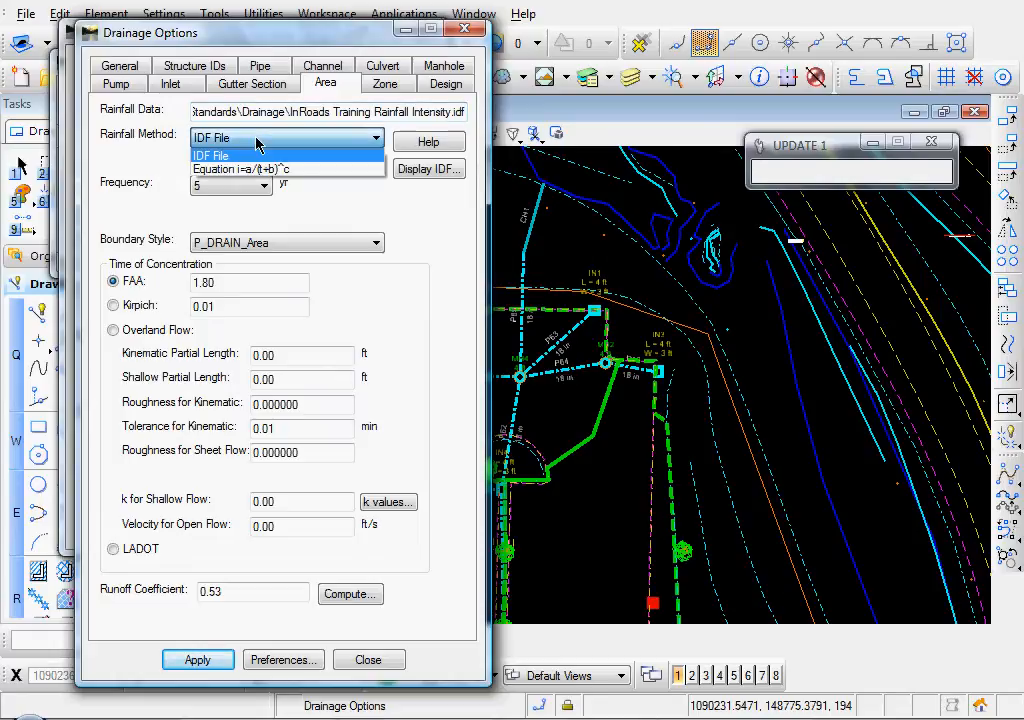
{"action": "left_click", "coordinate": [210, 156]}
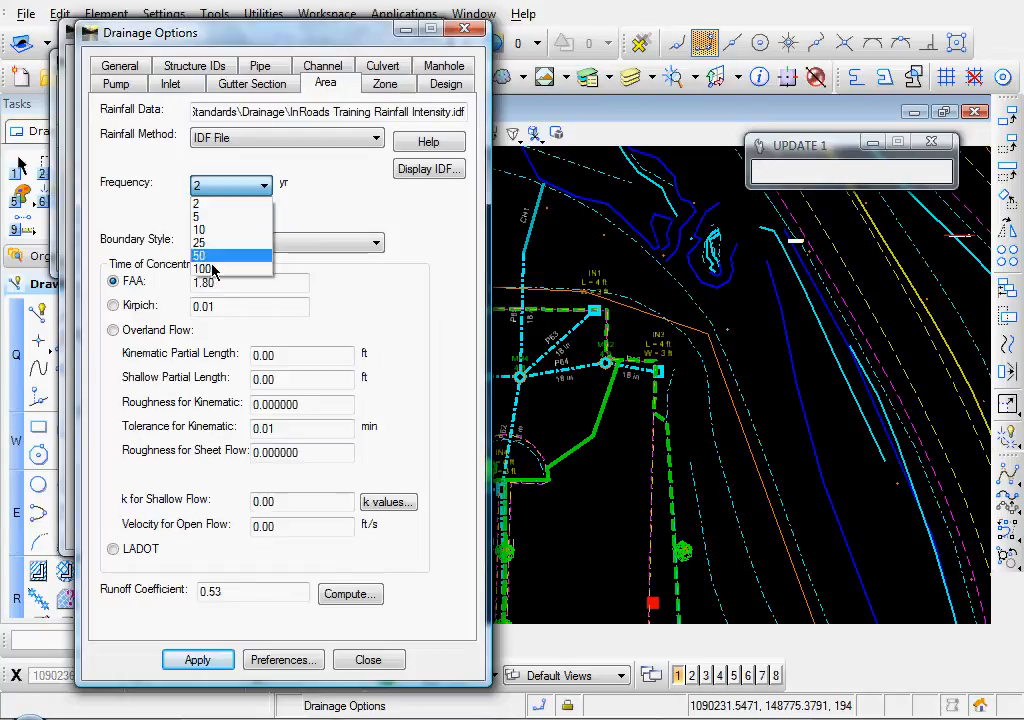
{"action": "left_click", "coordinate": [204, 268]}
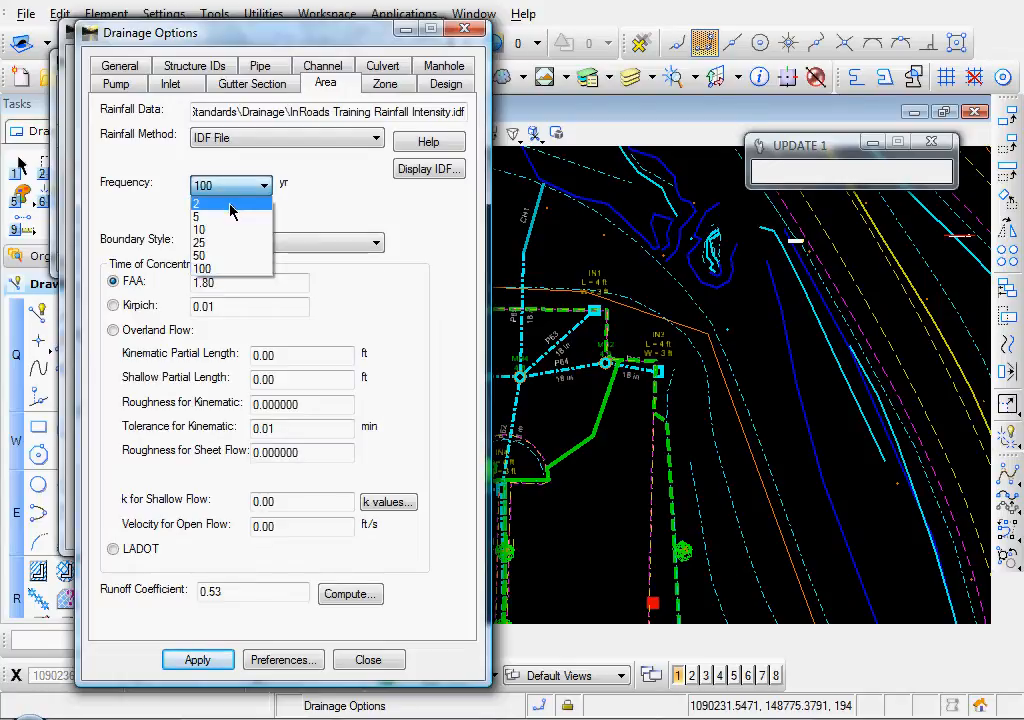
{"action": "left_click", "coordinate": [198, 204]}
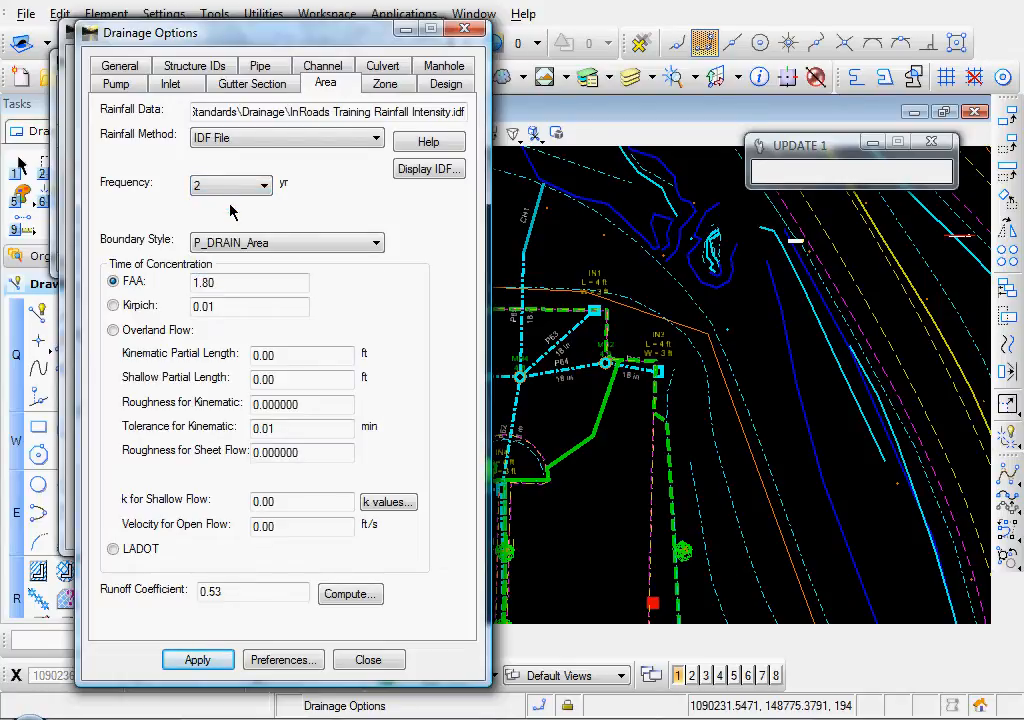
{"action": "mouse_move", "coordinate": [176, 120]}
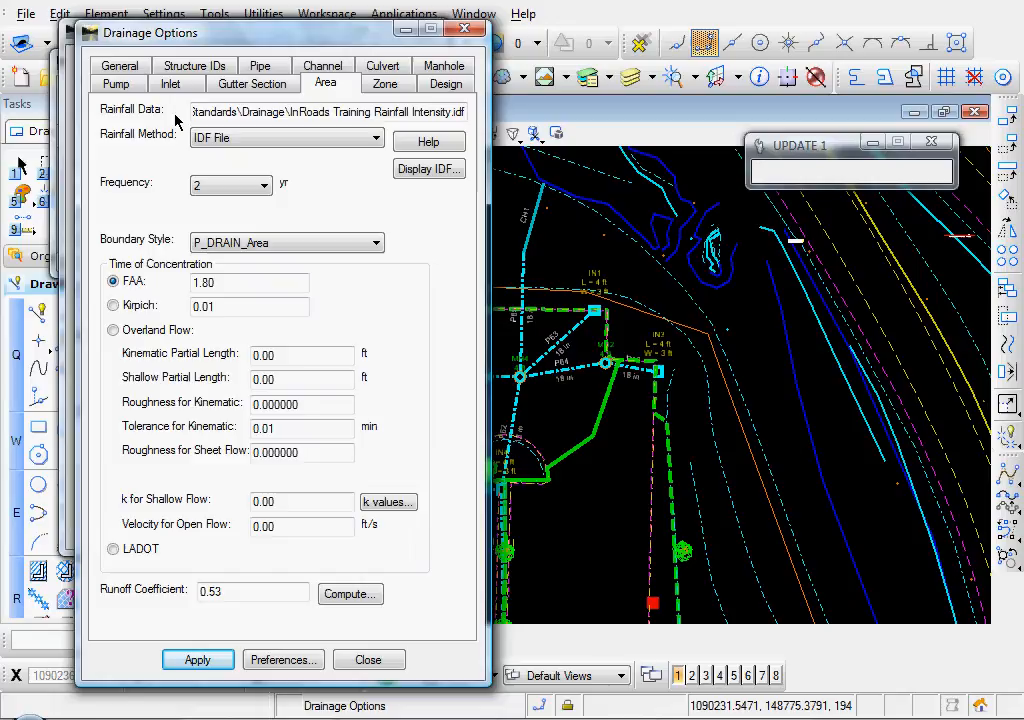
Review inlet and channel settings, then set culvert Maximum Barrels to 4.
{"action": "left_click", "coordinate": [170, 84]}
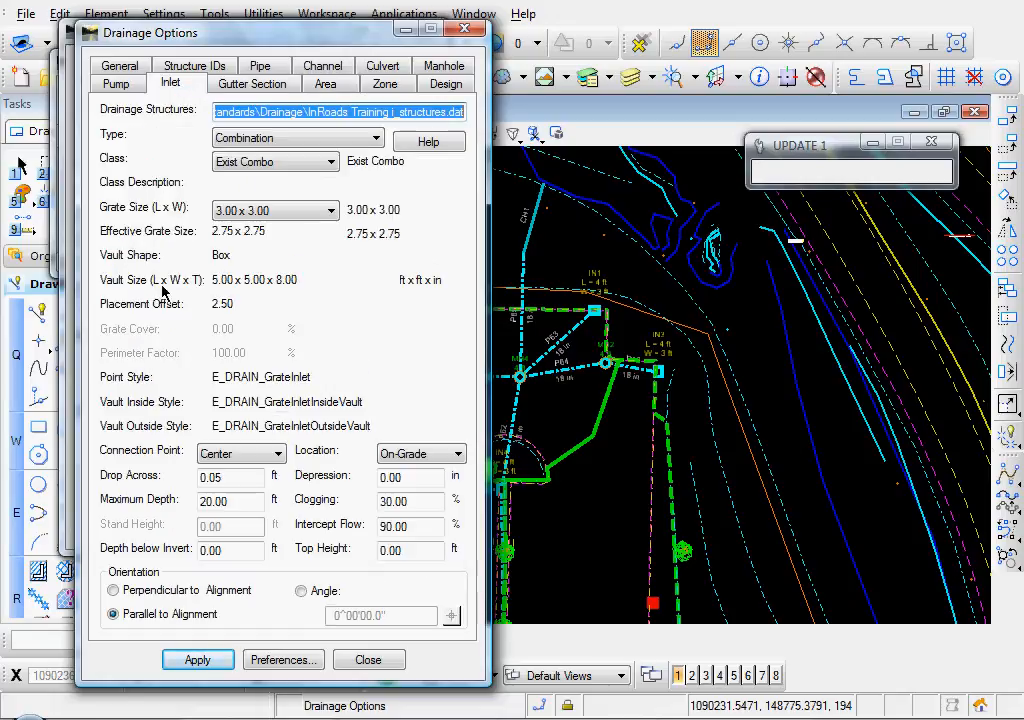
{"action": "mouse_move", "coordinate": [200, 528]}
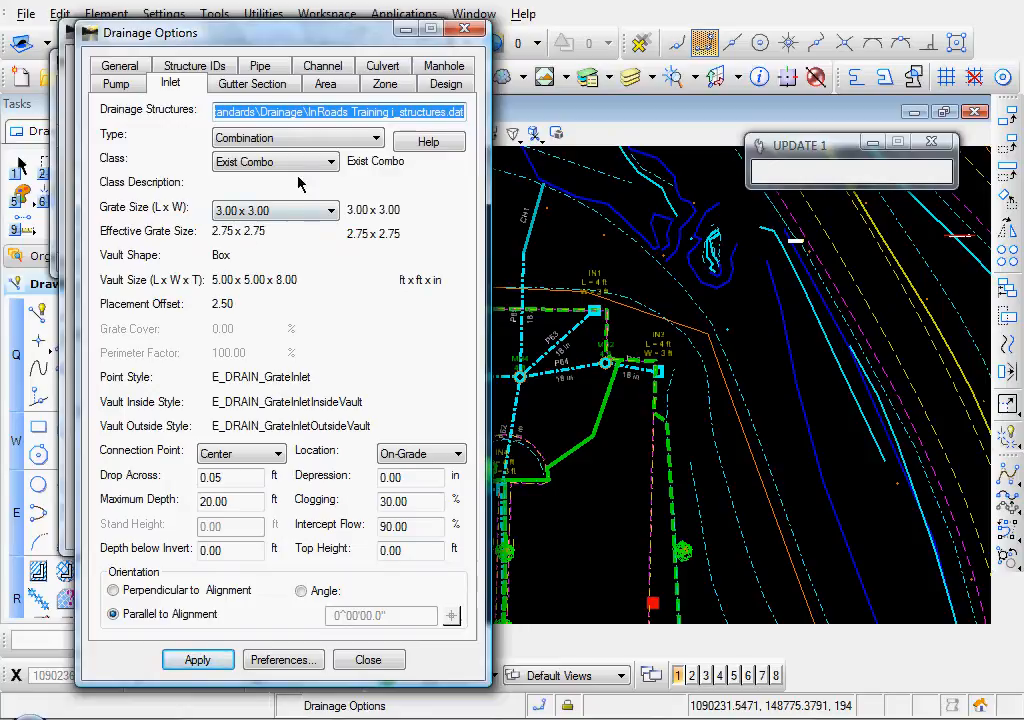
{"action": "left_click", "coordinate": [446, 84]}
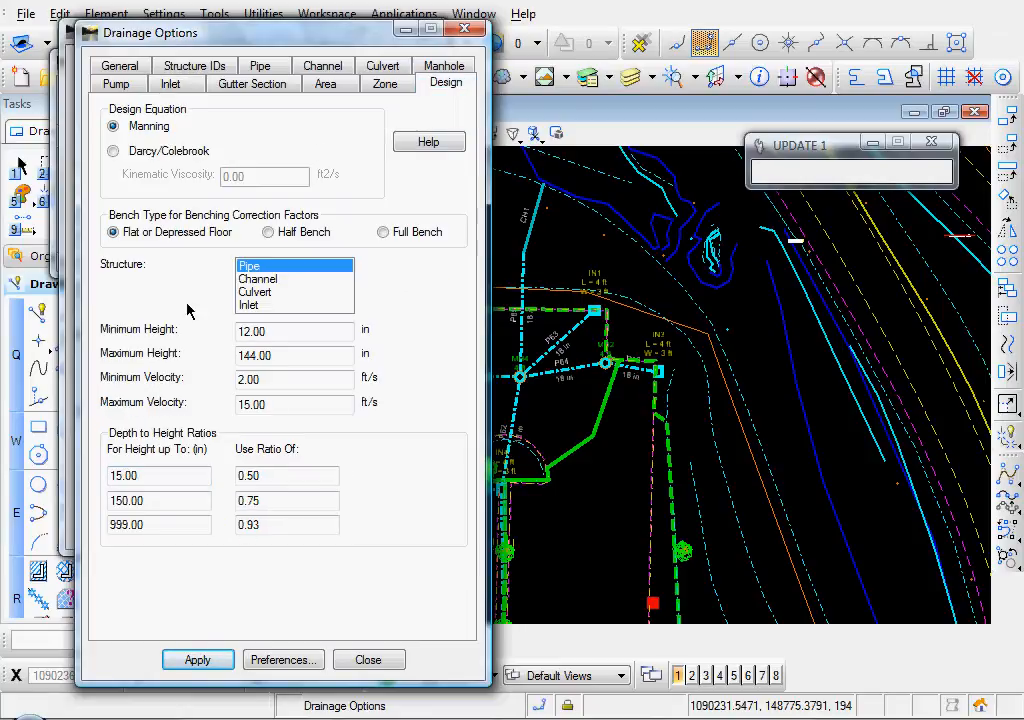
{"action": "left_click", "coordinate": [258, 280]}
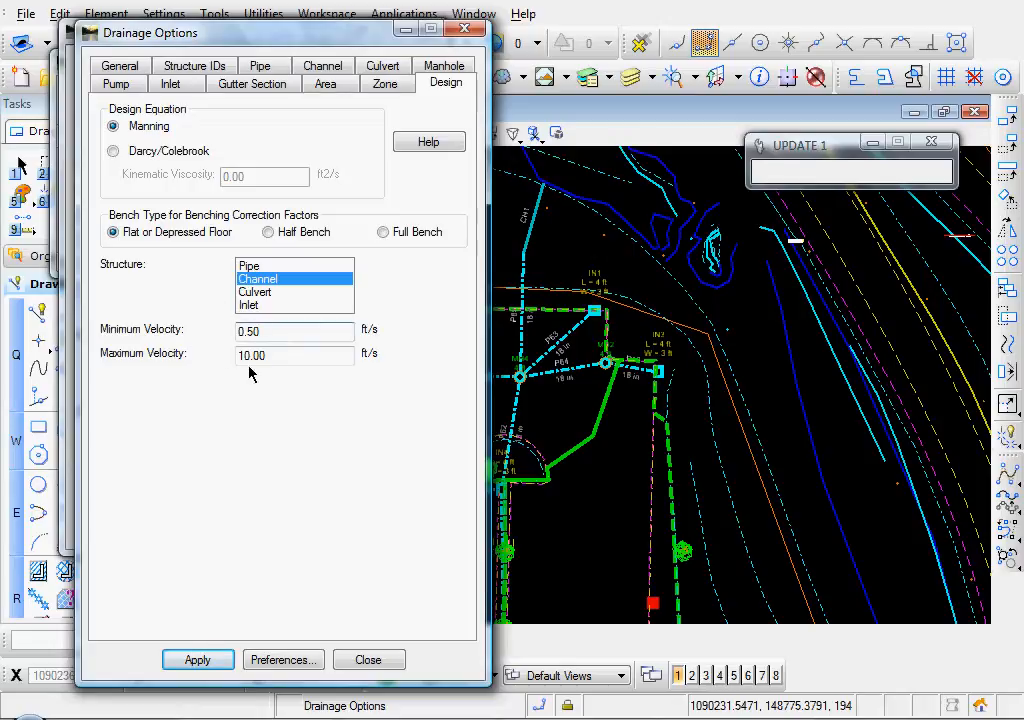
{"action": "left_click", "coordinate": [256, 292]}
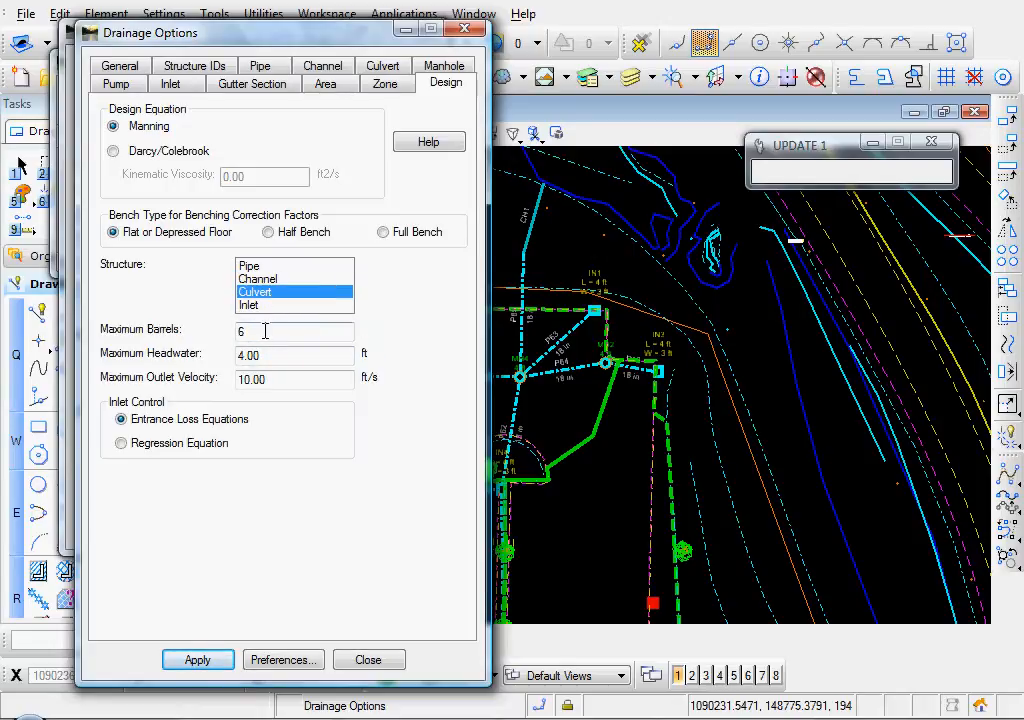
{"action": "type", "text": "4"}
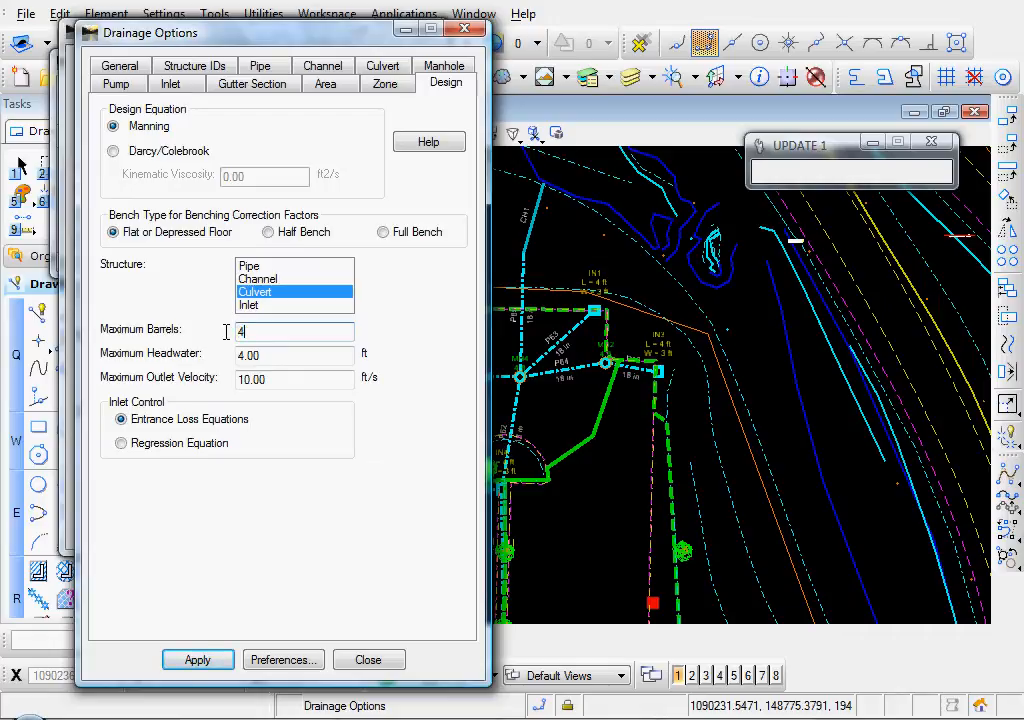
{"action": "left_click", "coordinate": [294, 356]}
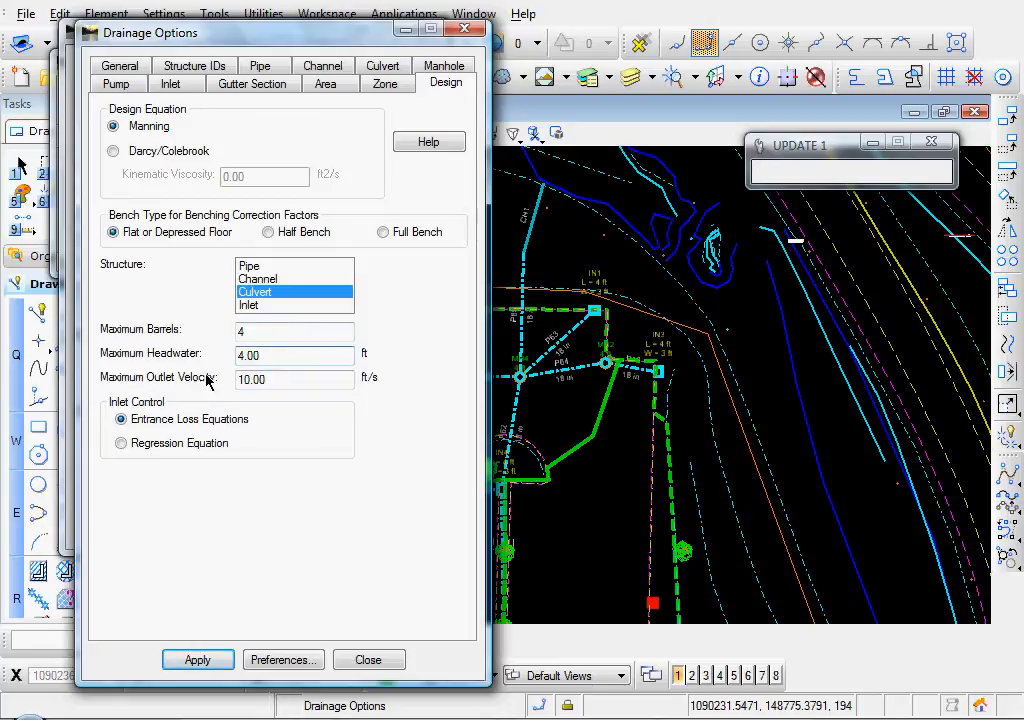
{"action": "left_click", "coordinate": [256, 304]}
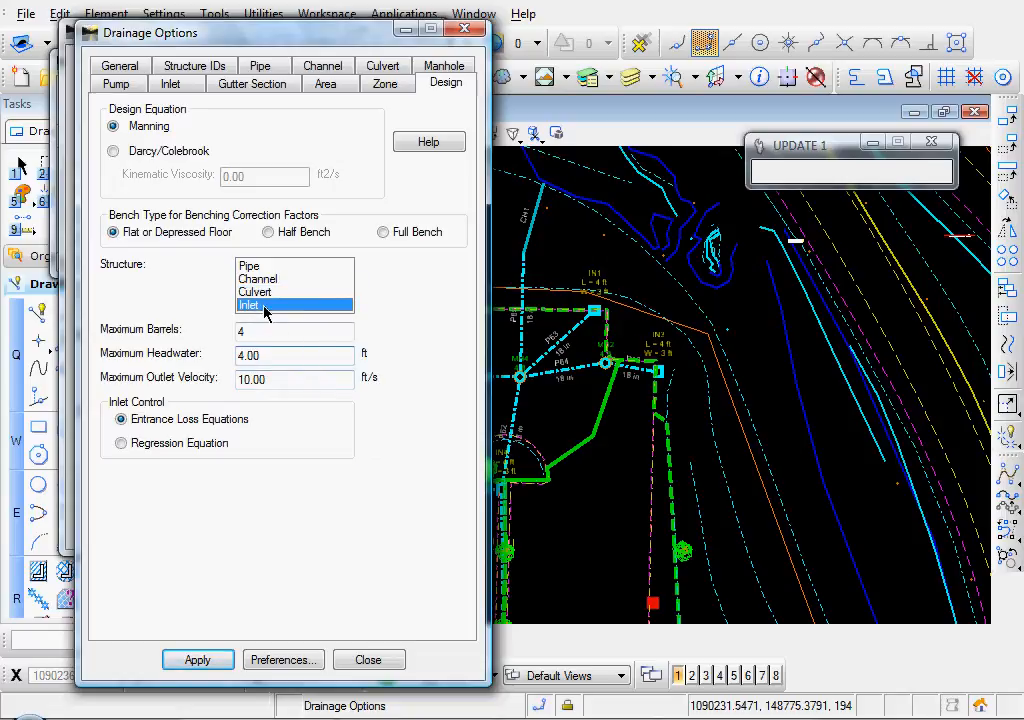
Review inlet criteria, apply the updated design settings, and recheck channel and culvert limits.
{"action": "left_click", "coordinate": [250, 304]}
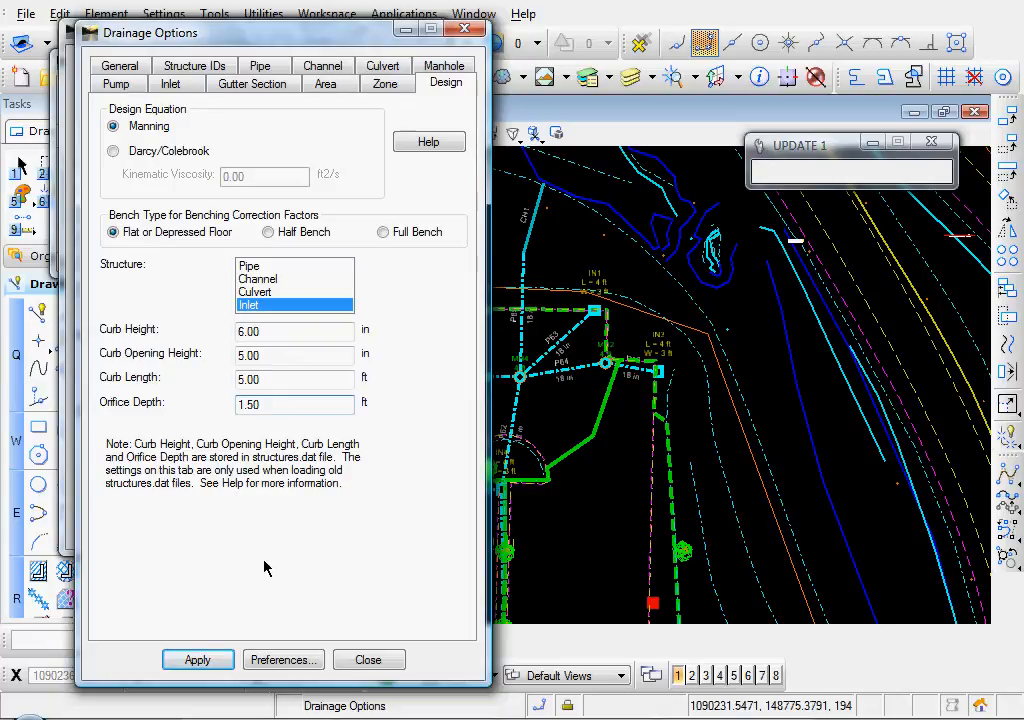
{"action": "mouse_move", "coordinate": [368, 660]}
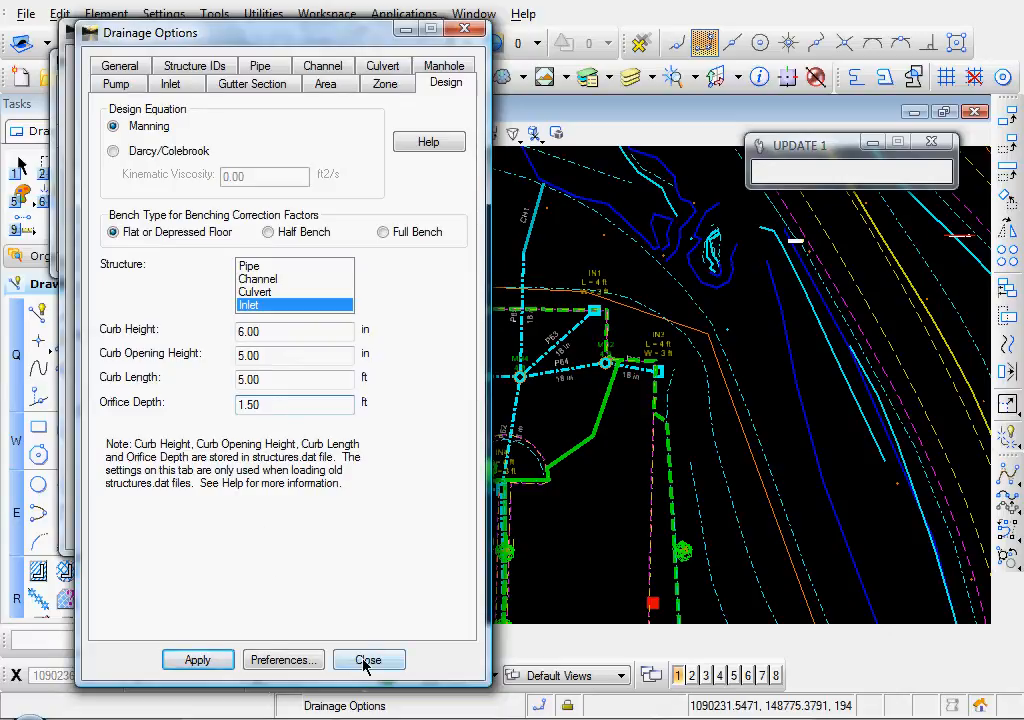
{"action": "left_click", "coordinate": [196, 660]}
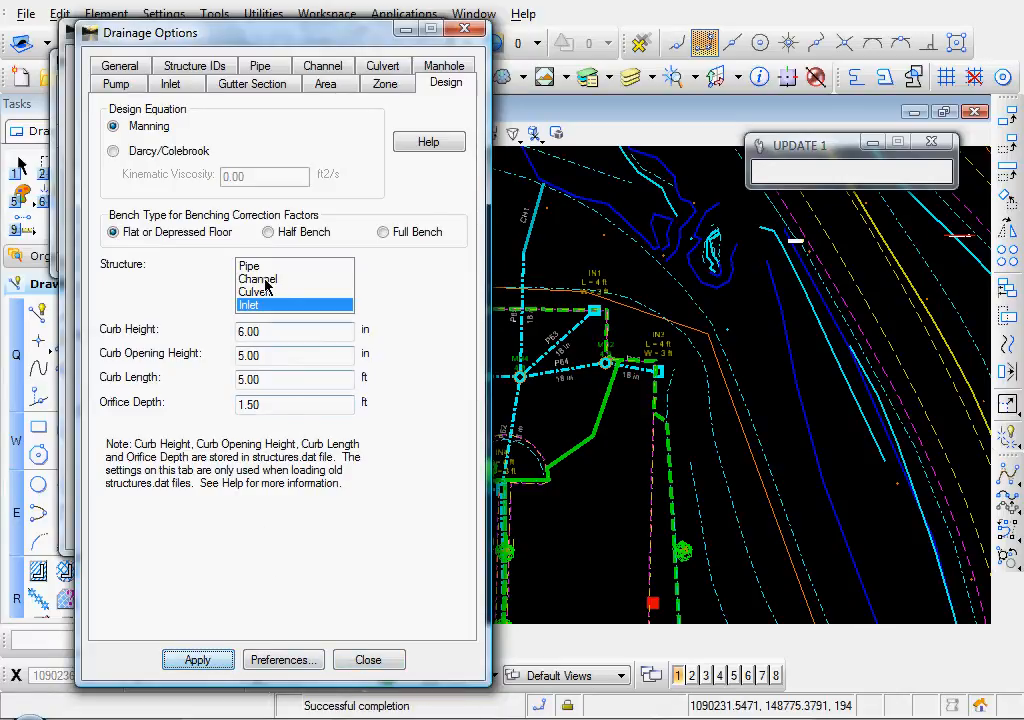
{"action": "left_click", "coordinate": [256, 292]}
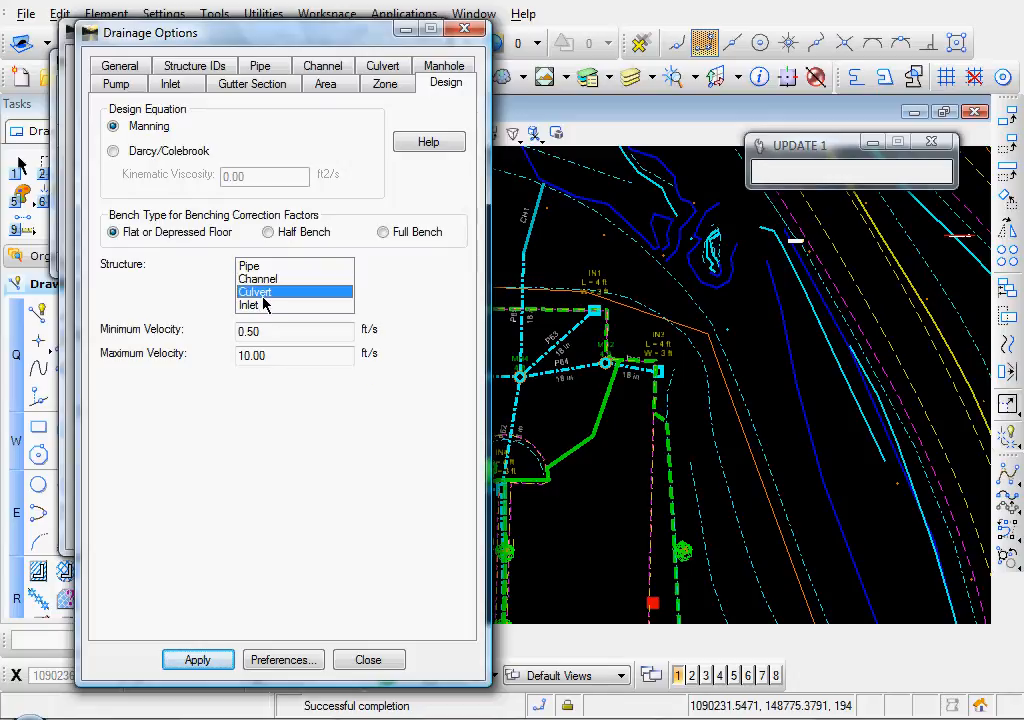
{"action": "left_click", "coordinate": [248, 304]}
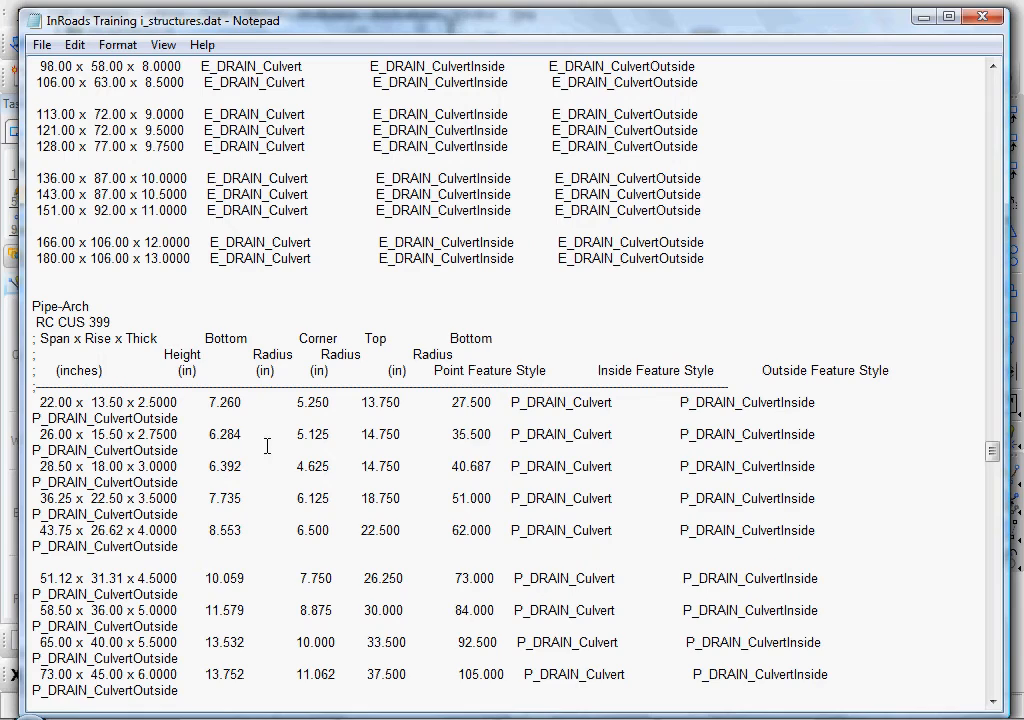
Scroll the structures .dat file to the pipe materials, roughness and circular sizes sections.
{"action": "scroll", "scroll_direction": "down", "scroll_amount": 3}
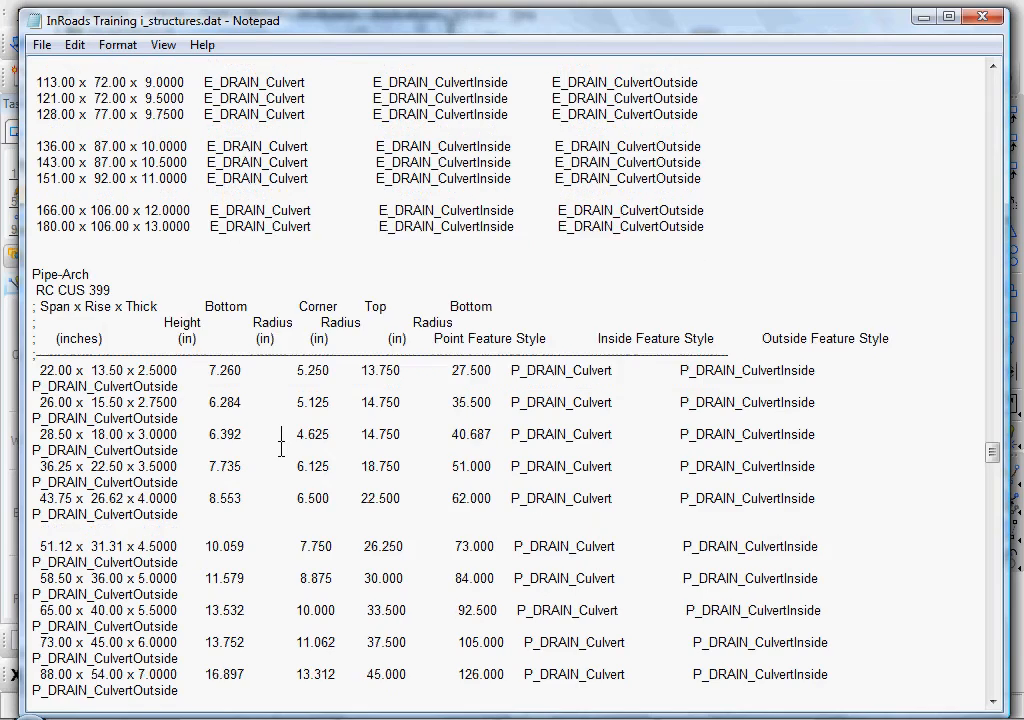
{"action": "scroll", "scroll_direction": "down", "scroll_amount": 3}
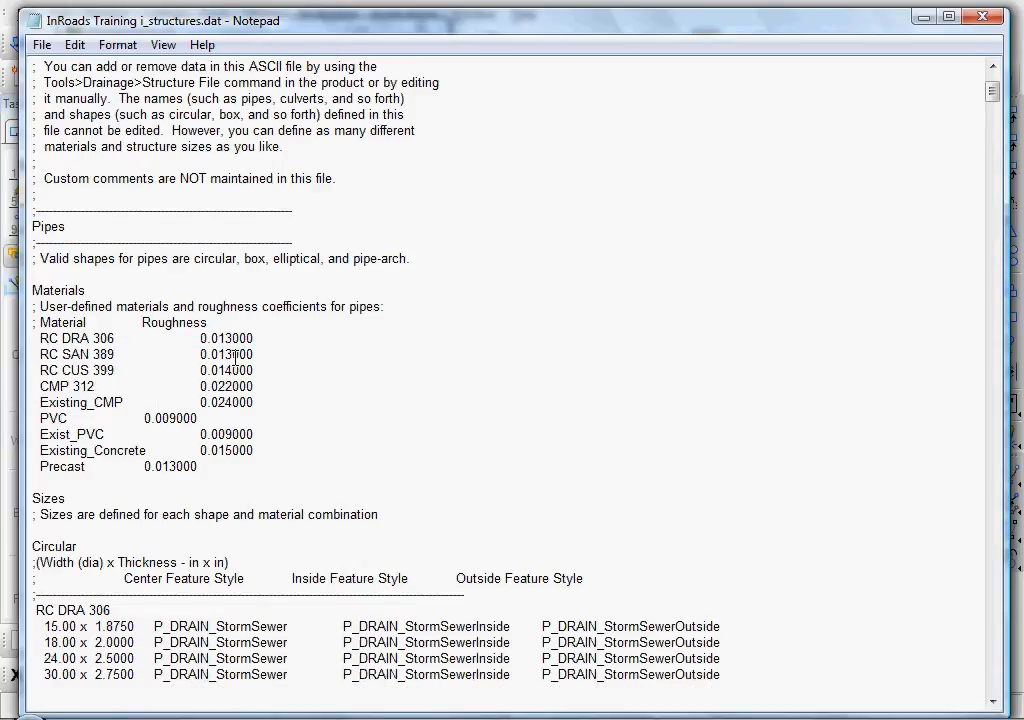
{"action": "scroll", "scroll_direction": "down", "scroll_amount": 3}
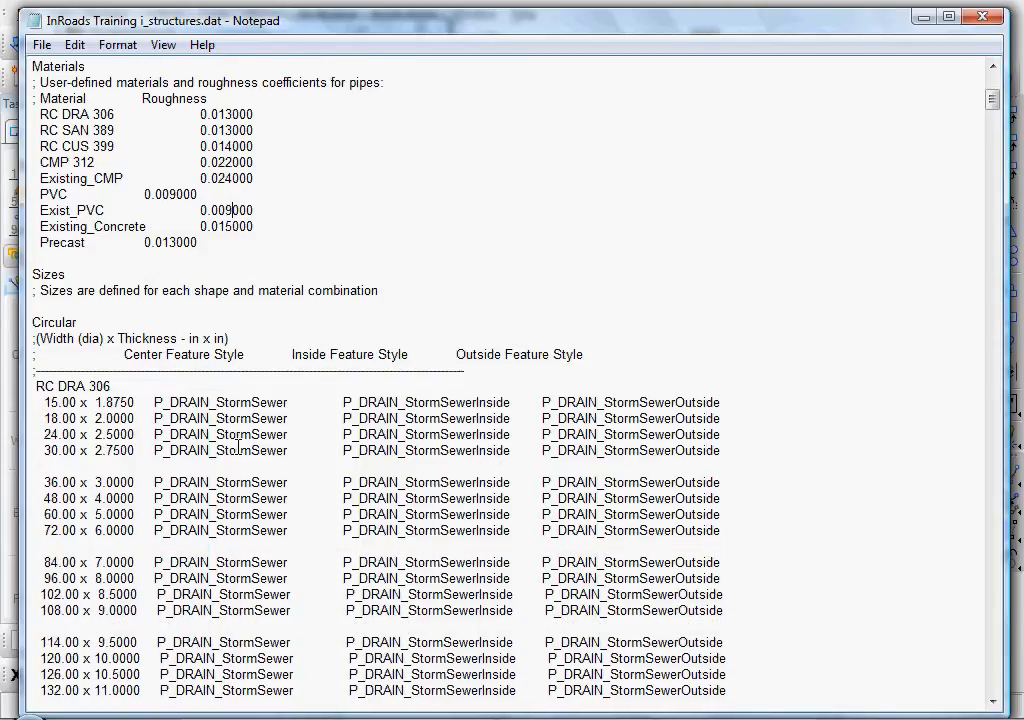
{"action": "scroll", "scroll_direction": "down", "scroll_amount": 3}
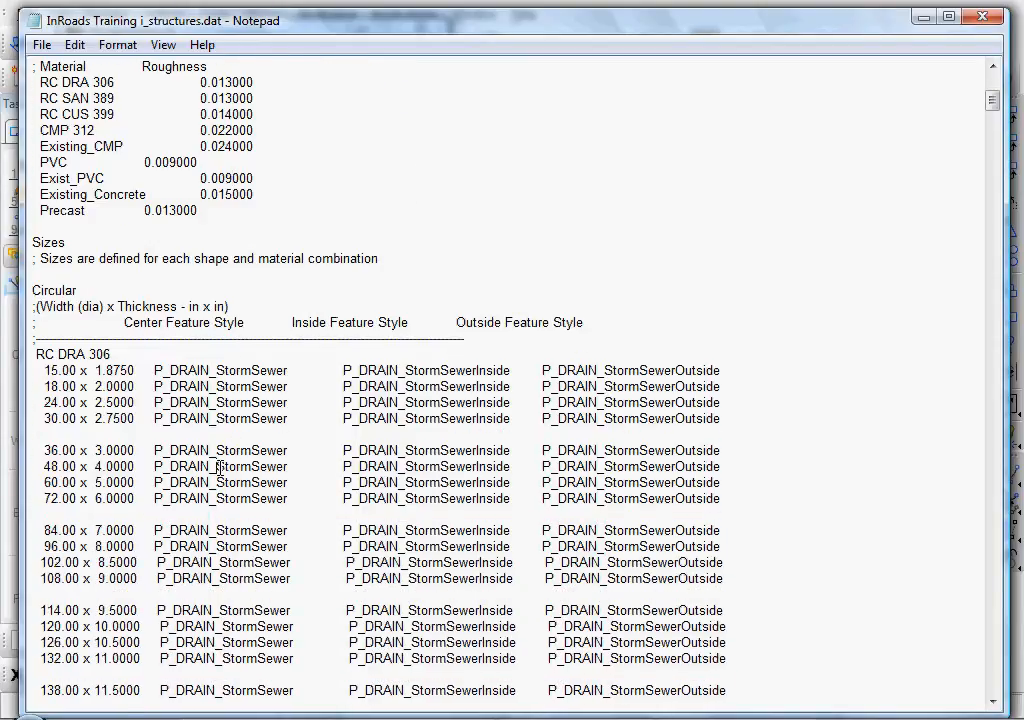
{"action": "mouse_move", "coordinate": [236, 604]}
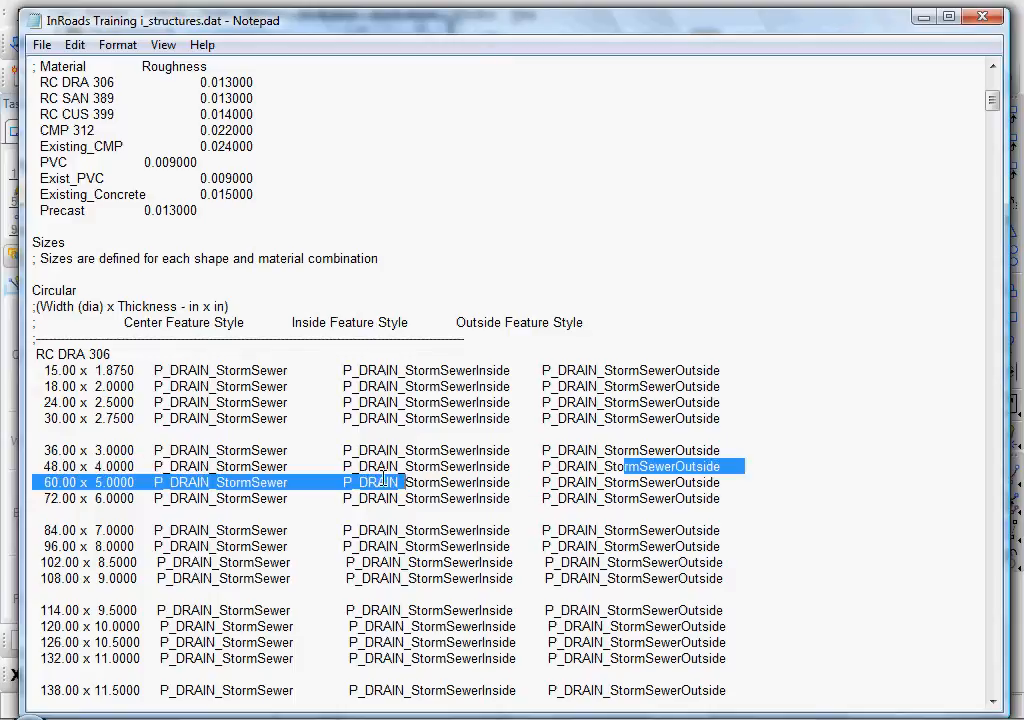
{"action": "left_click", "coordinate": [580, 584]}
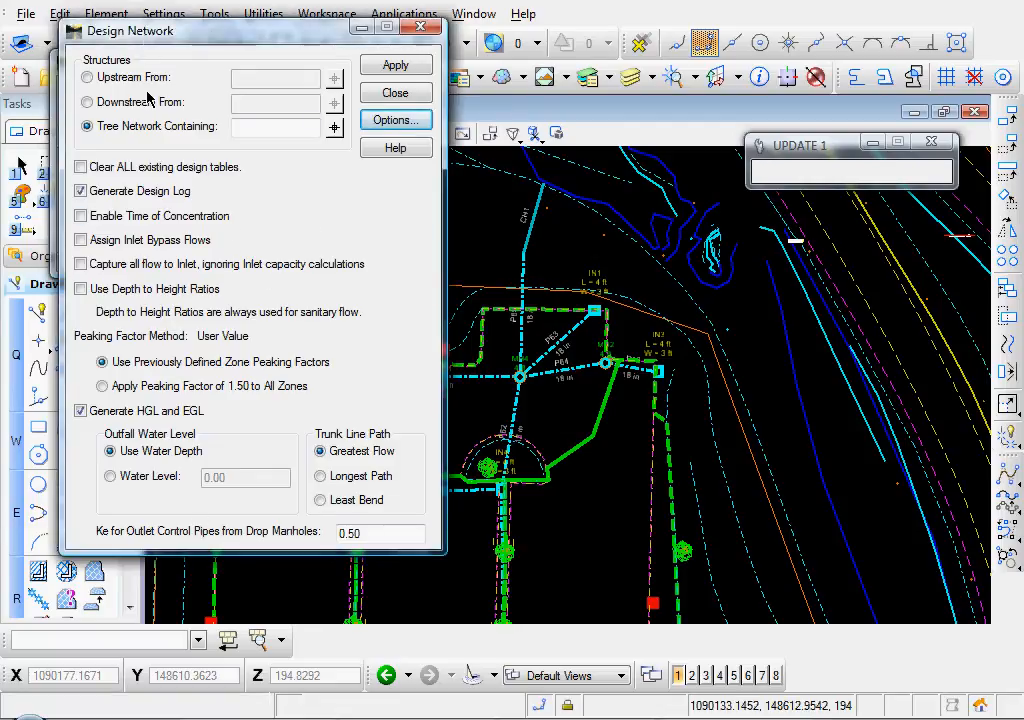
{"action": "mouse_move", "coordinate": [230, 212]}
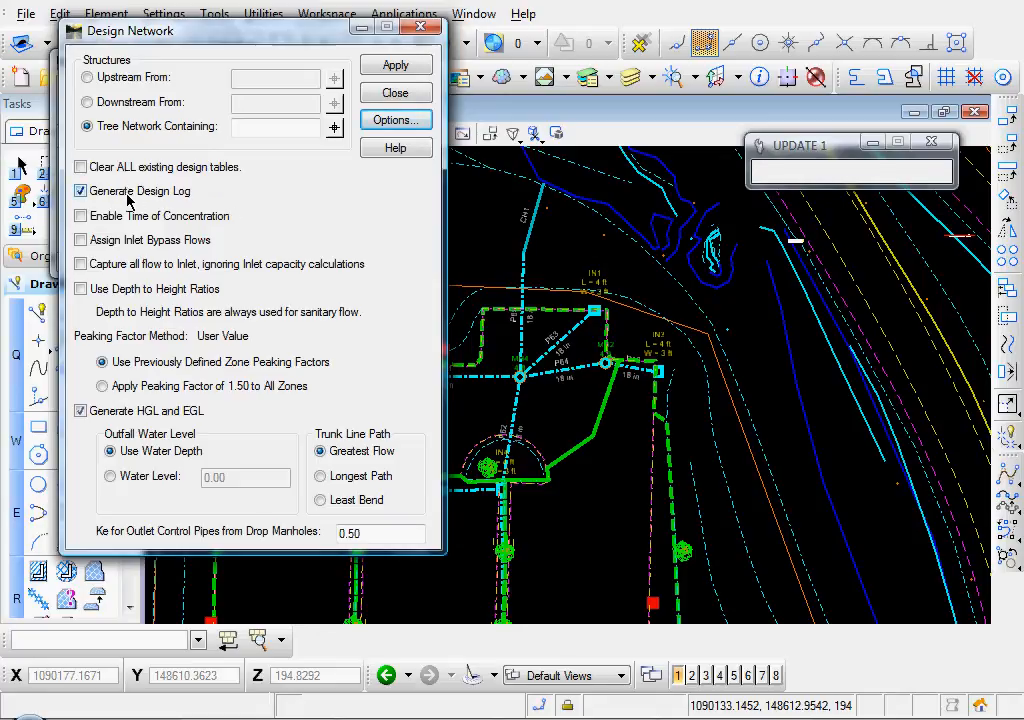
{"action": "mouse_move", "coordinate": [172, 204]}
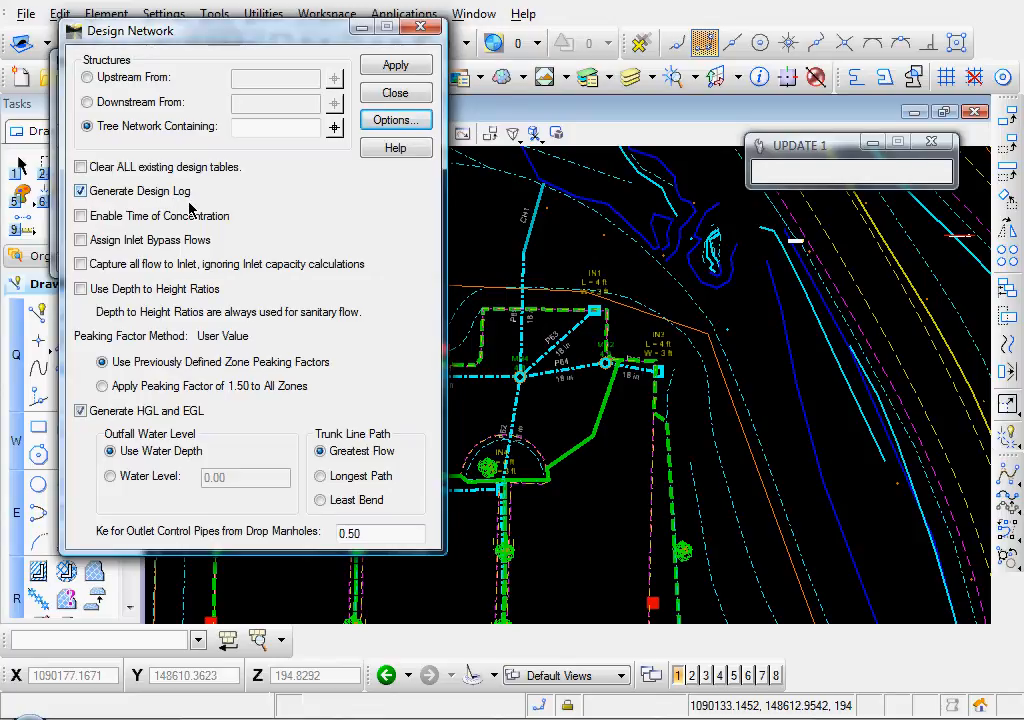
Enable Time of Concentration and leave Use Depth to Height Ratios off.
{"action": "left_click", "coordinate": [80, 216]}
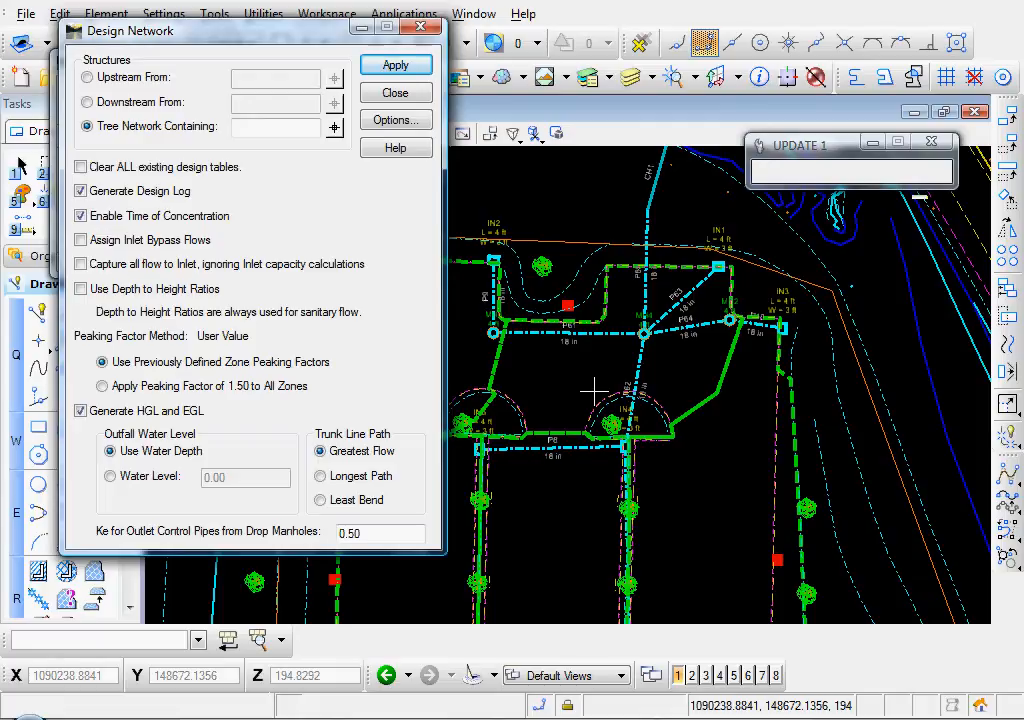
{"action": "mouse_move", "coordinate": [572, 496]}
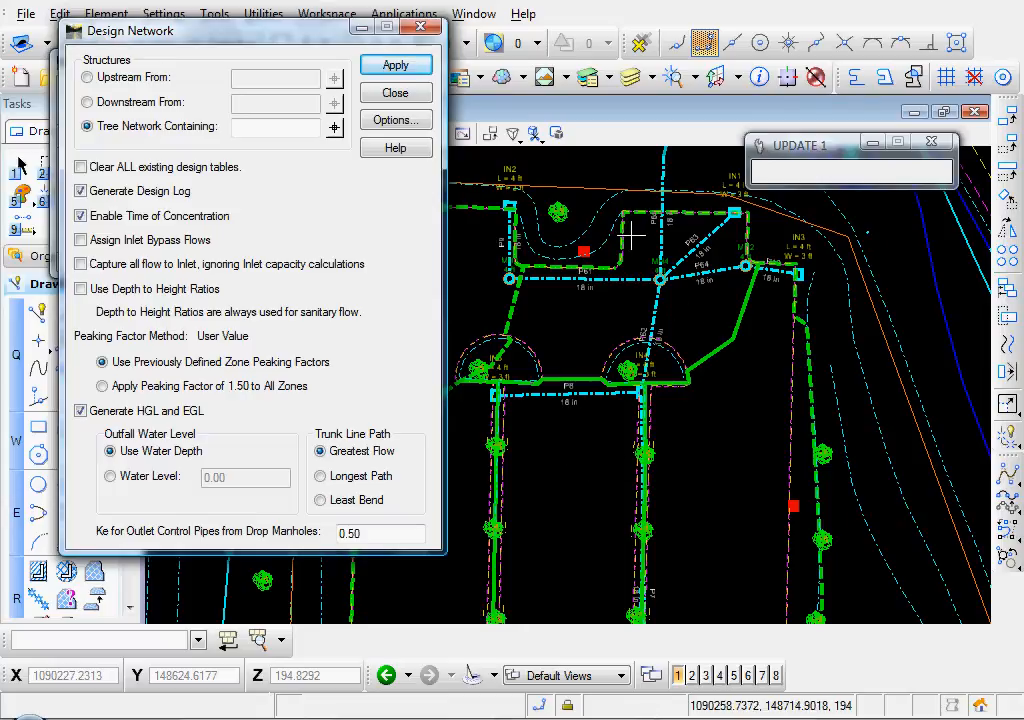
{"action": "mouse_move", "coordinate": [688, 476]}
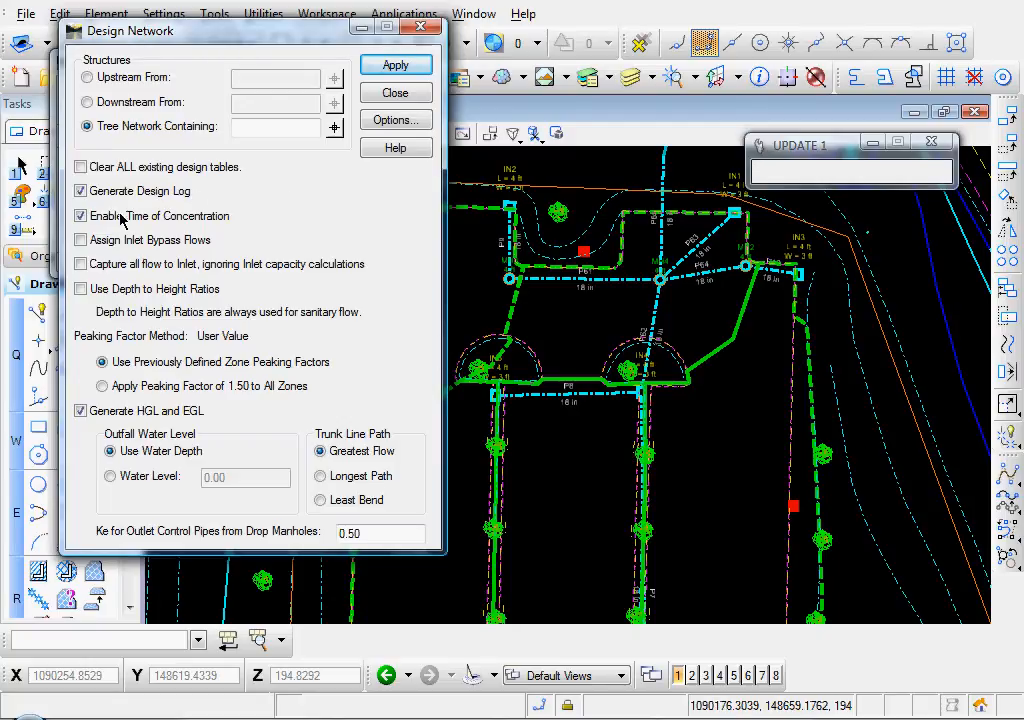
{"action": "mouse_move", "coordinate": [170, 358]}
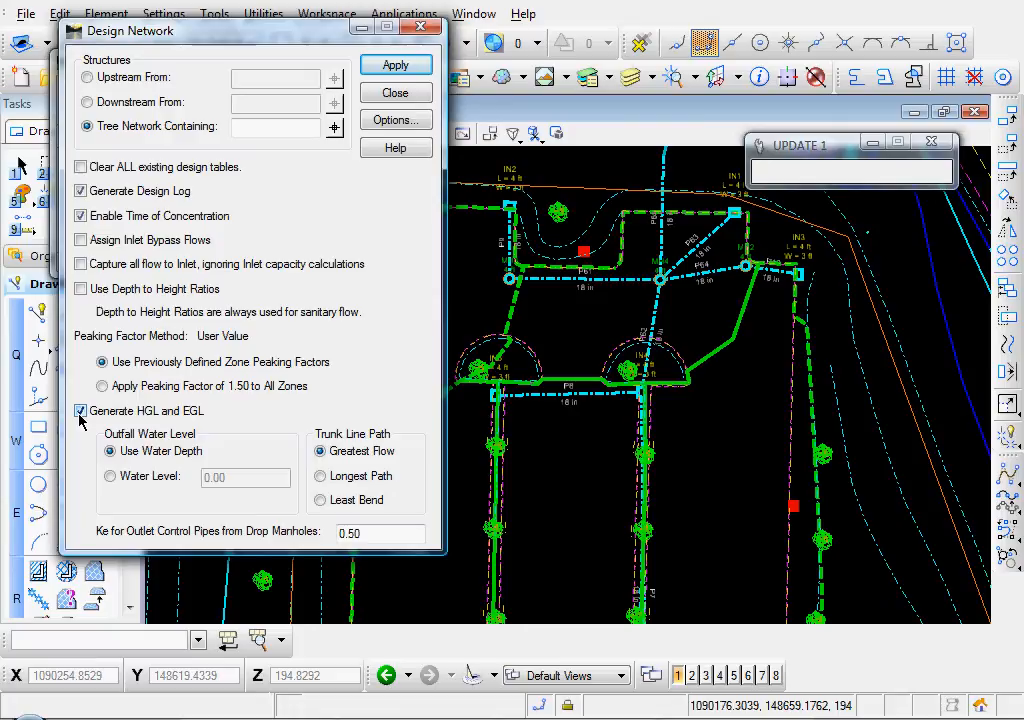
{"action": "mouse_move", "coordinate": [208, 418]}
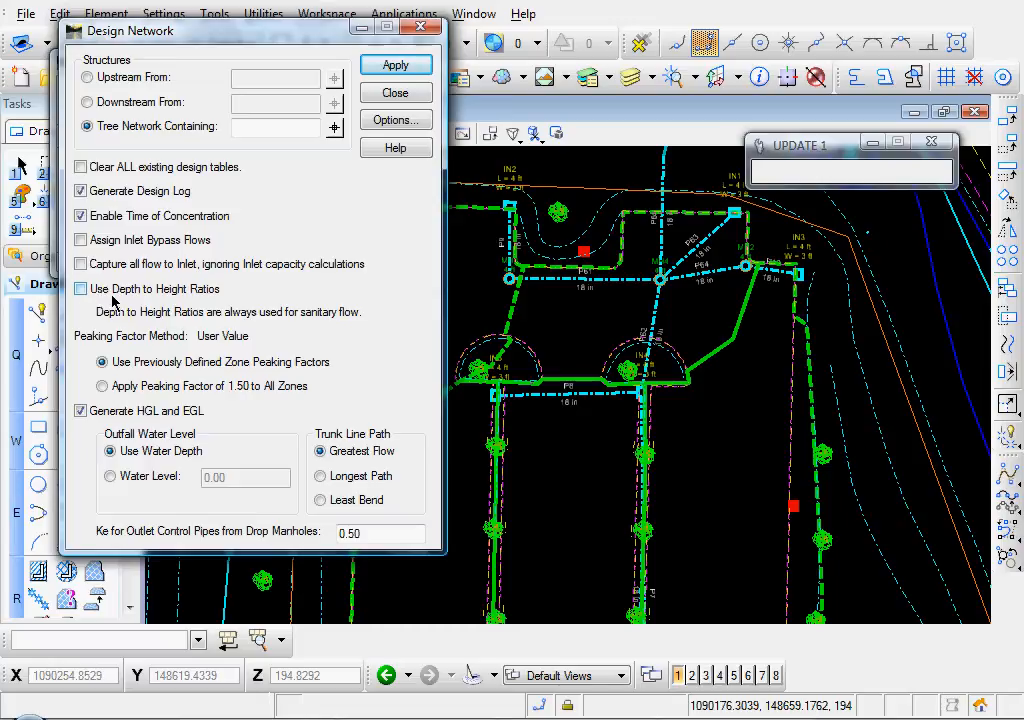
{"action": "left_click", "coordinate": [80, 288]}
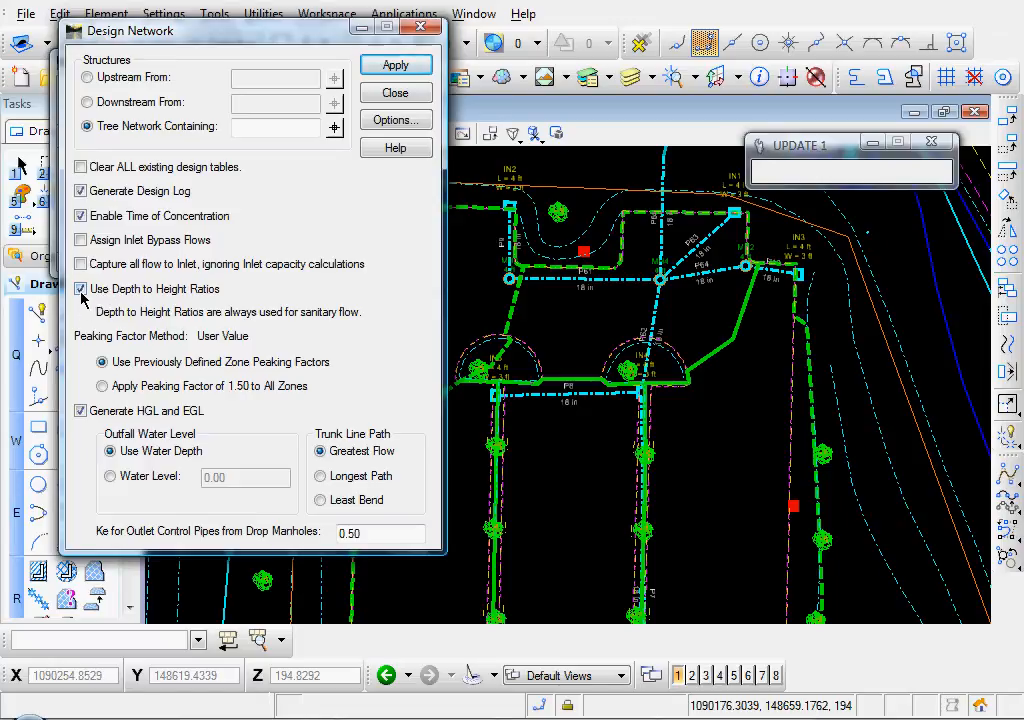
{"action": "left_click", "coordinate": [80, 288]}
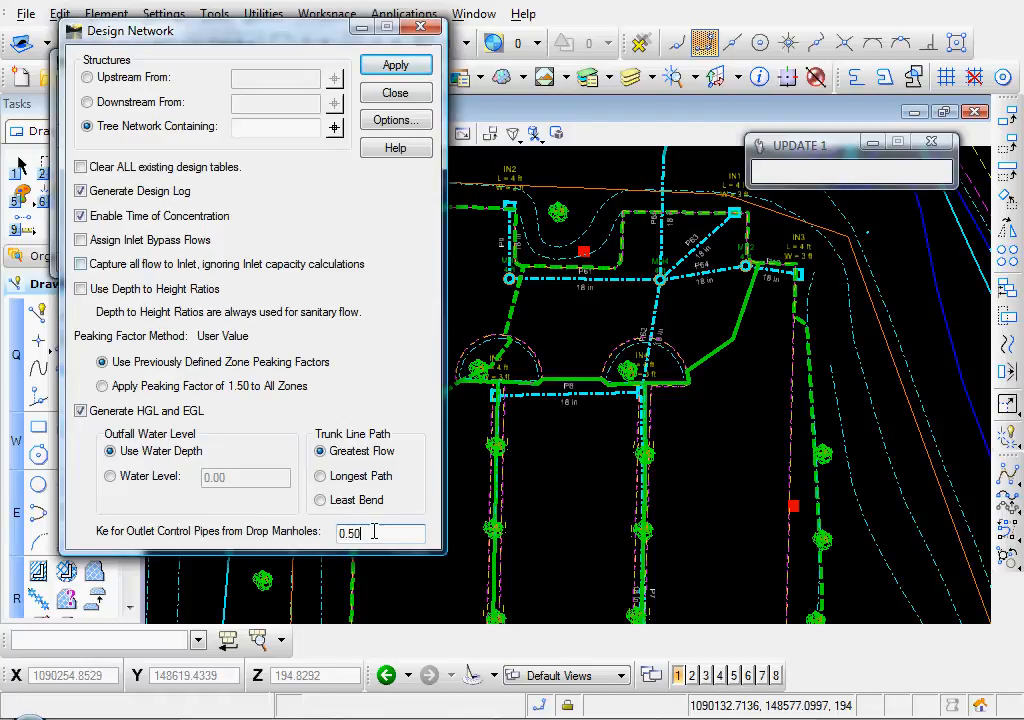
{"action": "mouse_move", "coordinate": [256, 320]}
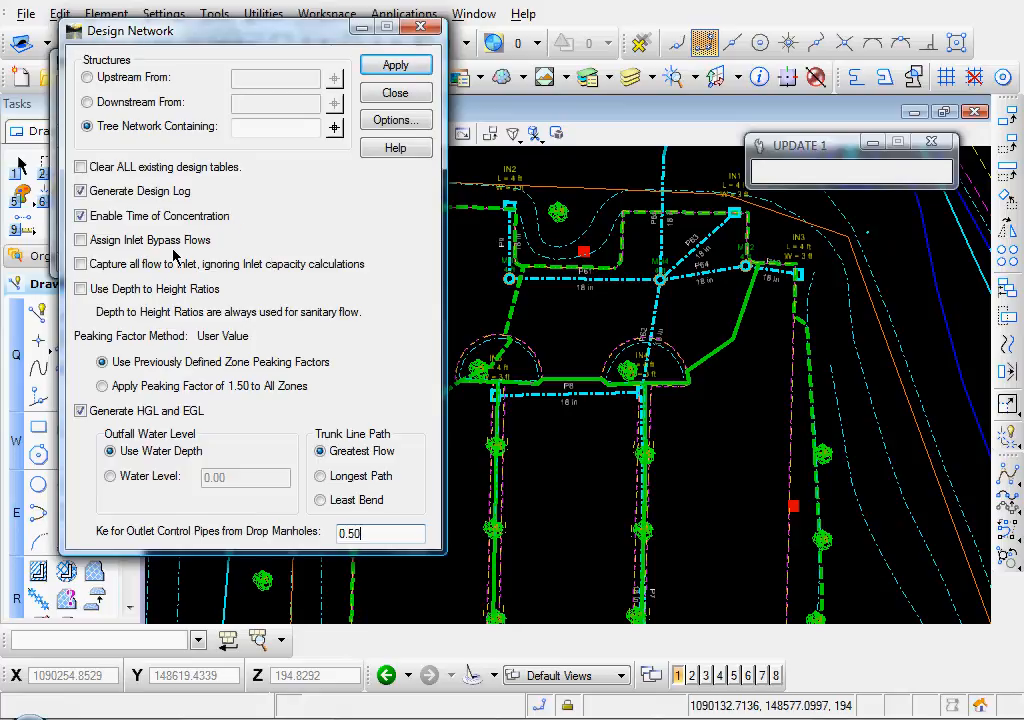
{"action": "mouse_move", "coordinate": [148, 140]}
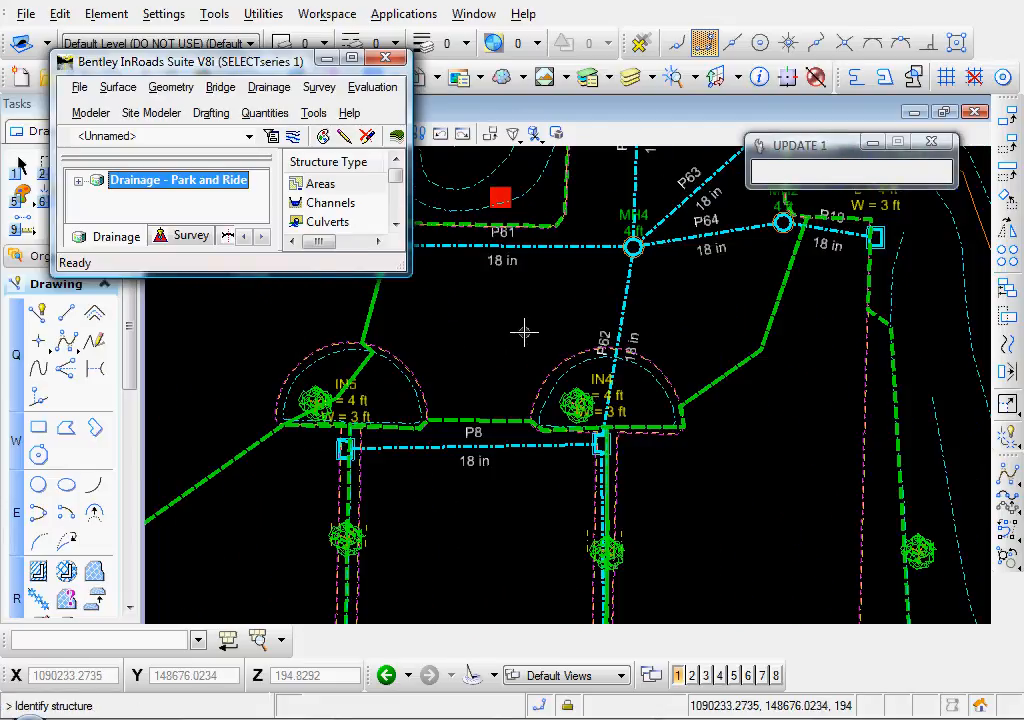
{"action": "mouse_move", "coordinate": [584, 452]}
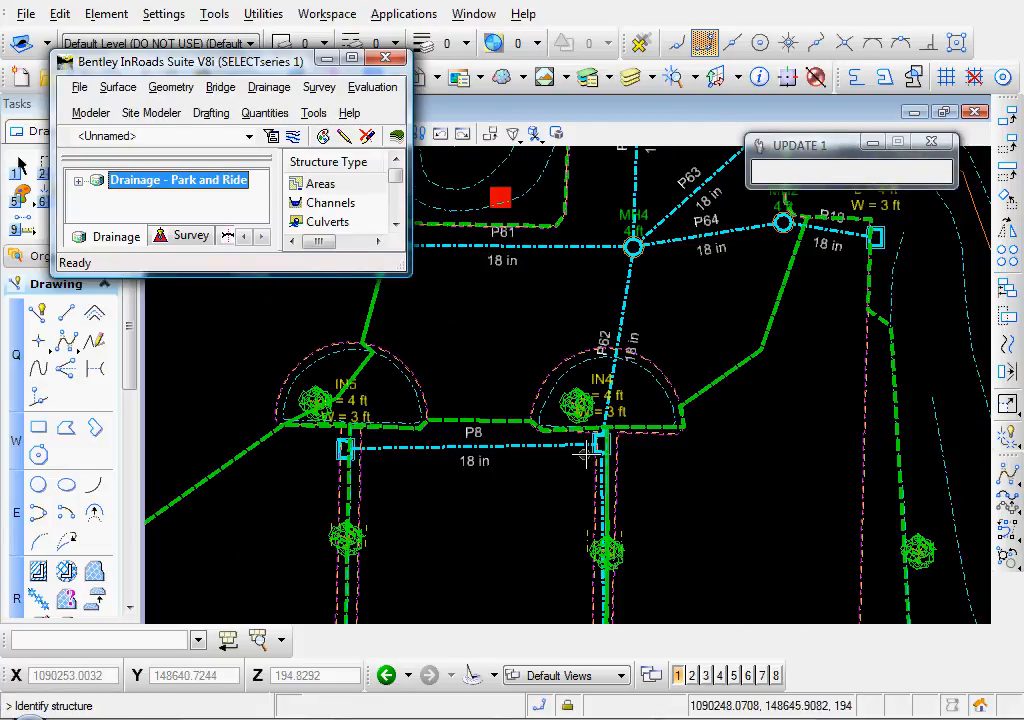
{"action": "mouse_move", "coordinate": [624, 290]}
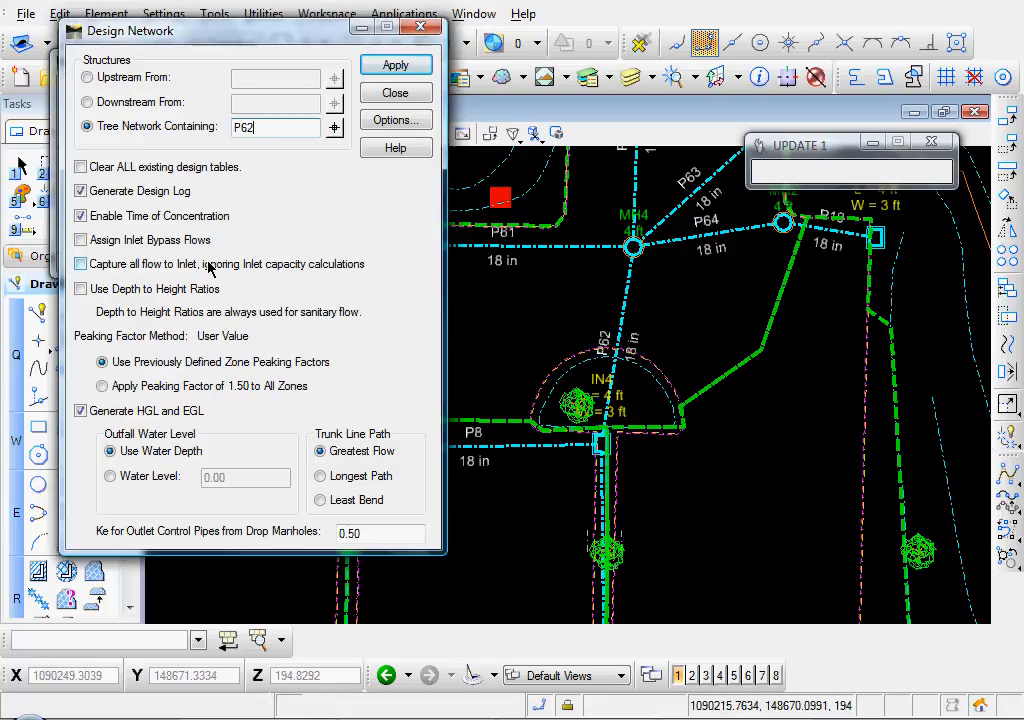
{"action": "mouse_move", "coordinate": [284, 252]}
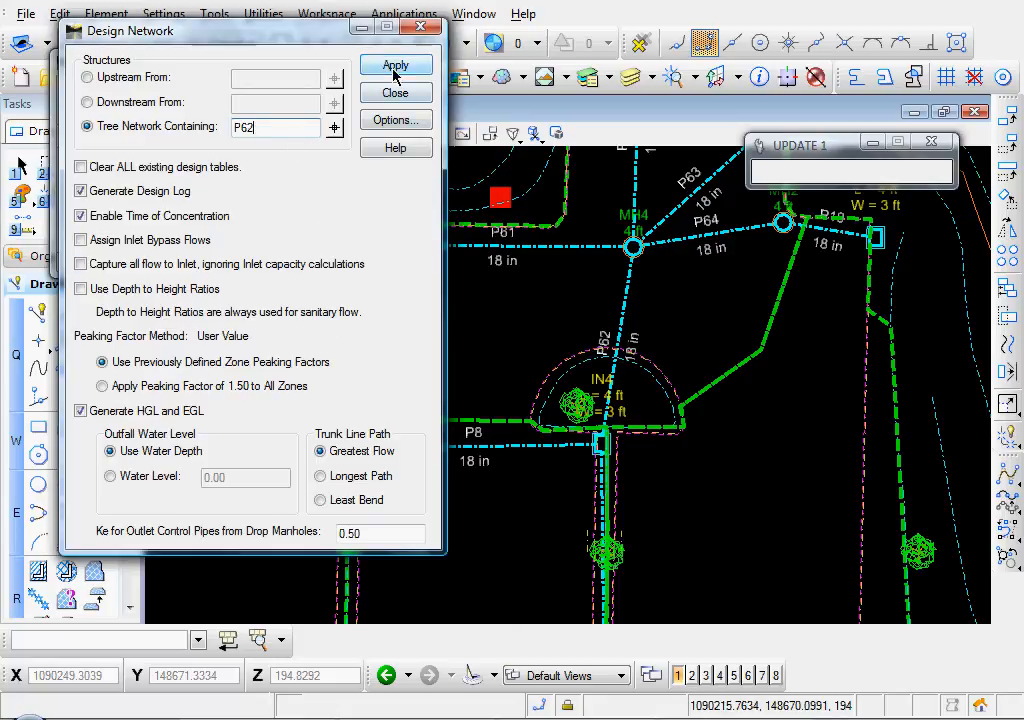
Apply the design to the tree network containing pipe P62.
{"action": "left_click", "coordinate": [396, 64]}
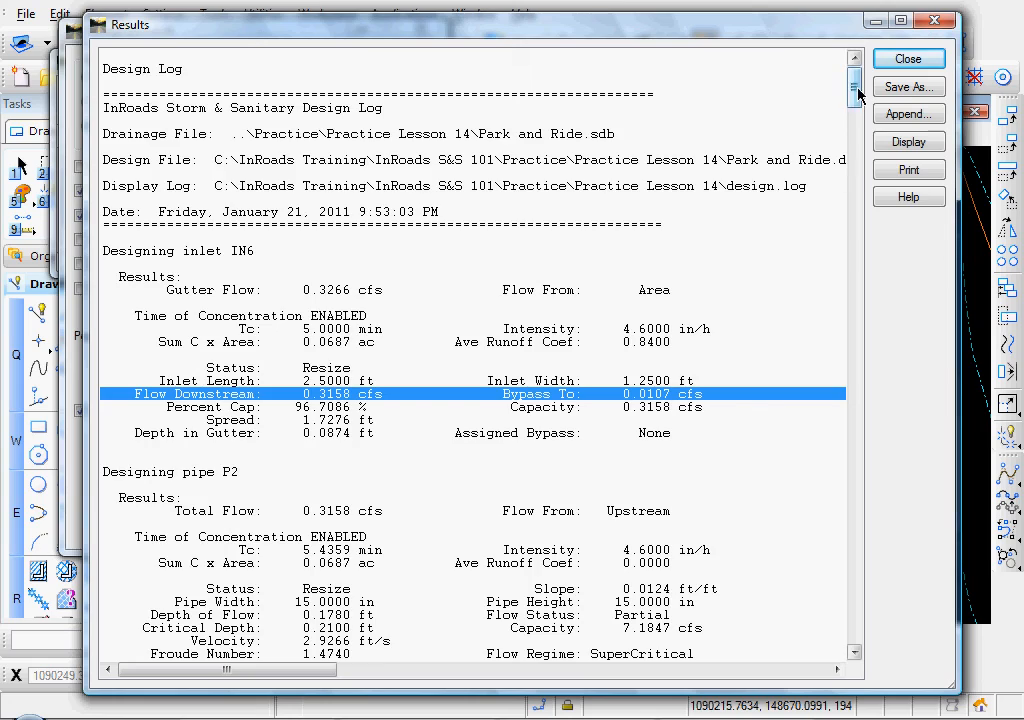
Scroll through the design log, then close the results and the Design Network dialog.
{"action": "scroll", "scroll_direction": "down", "scroll_amount": 3}
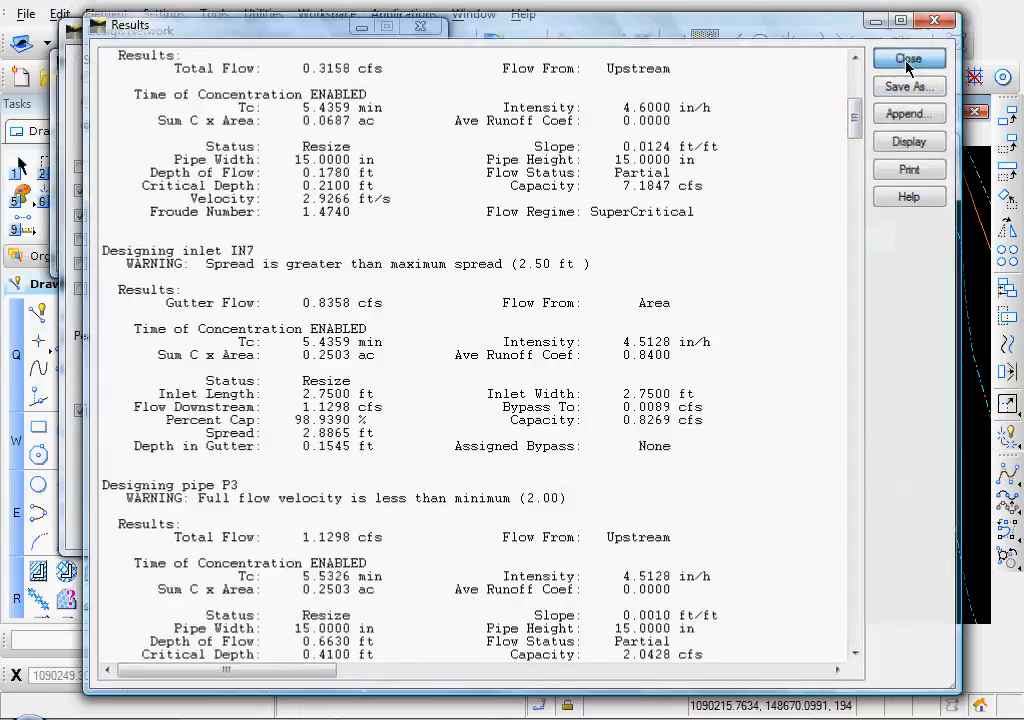
{"action": "left_click", "coordinate": [908, 58]}
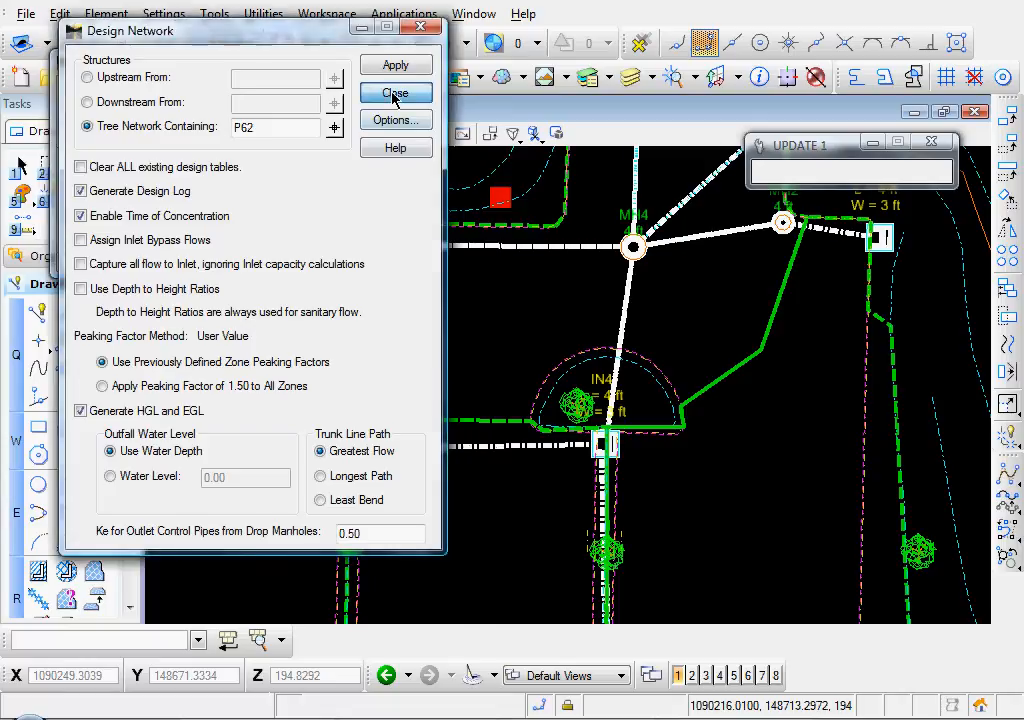
{"action": "left_click", "coordinate": [396, 92]}
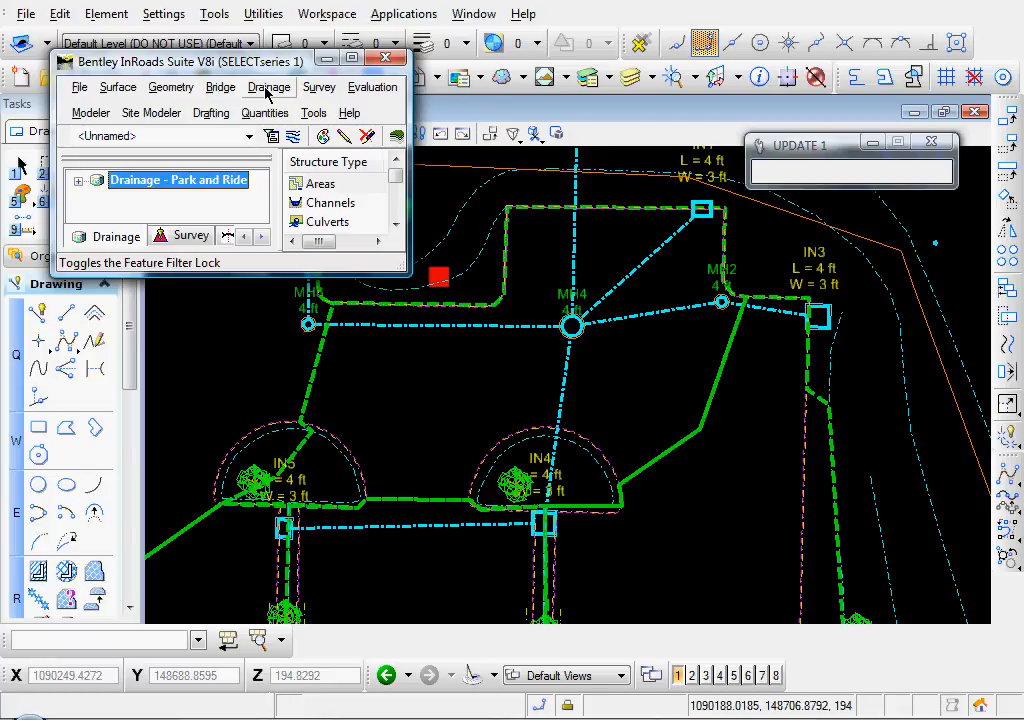
Load the Drainage preference in Annotate Structures to relabel pipes and inlets with new sizes.
{"action": "left_click", "coordinate": [268, 88]}
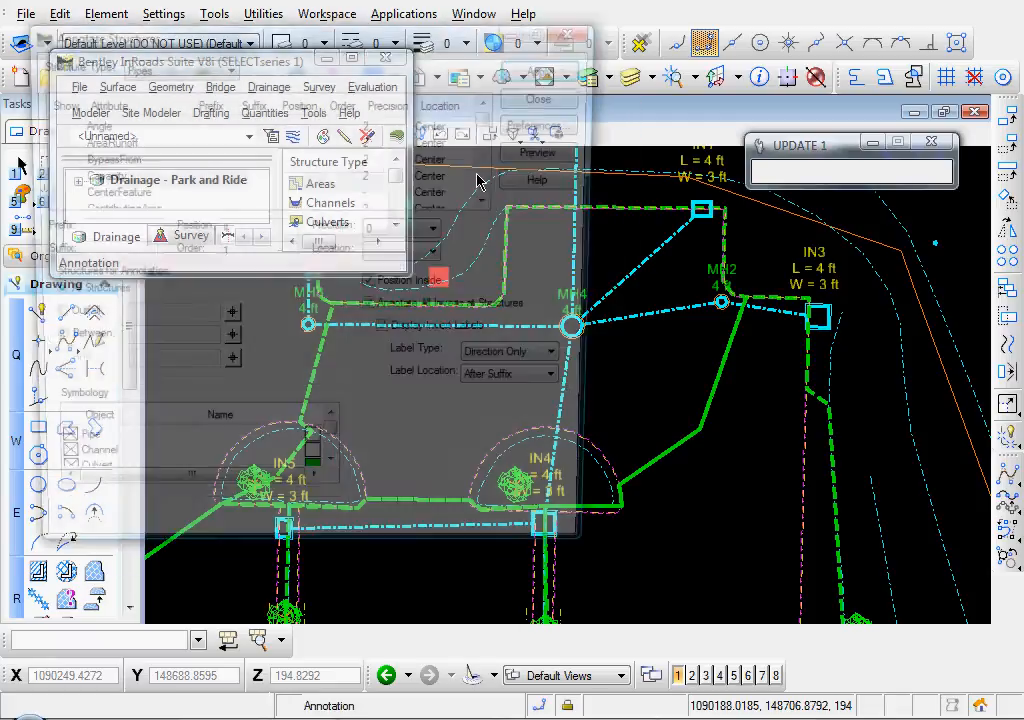
{"action": "left_click", "coordinate": [548, 124]}
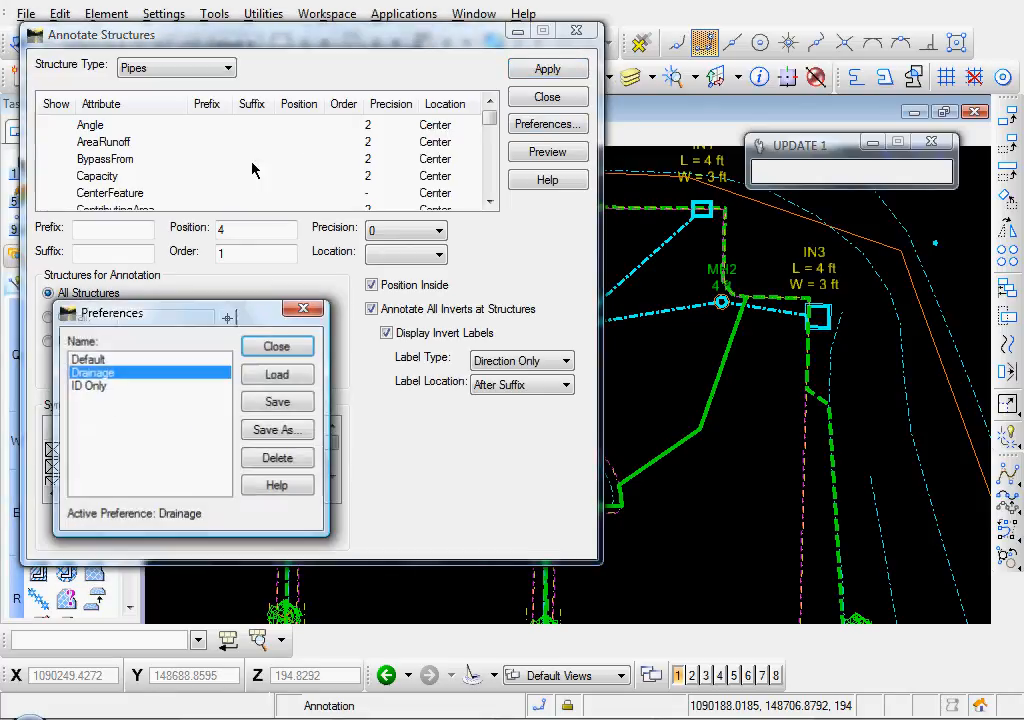
{"action": "left_click", "coordinate": [276, 374]}
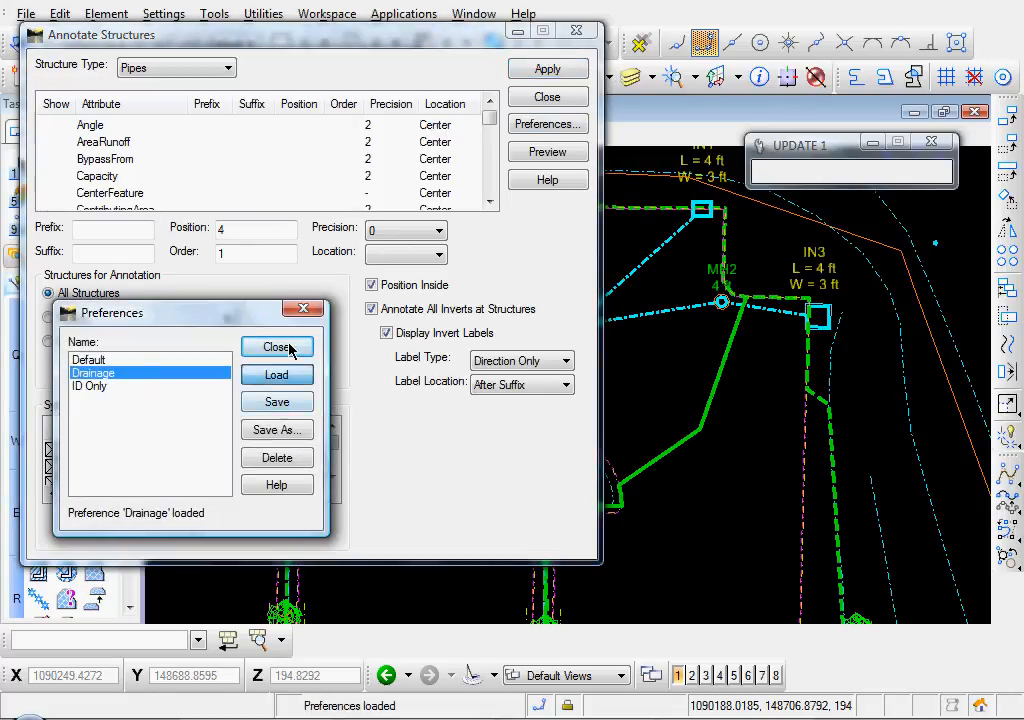
{"action": "left_click", "coordinate": [276, 346]}
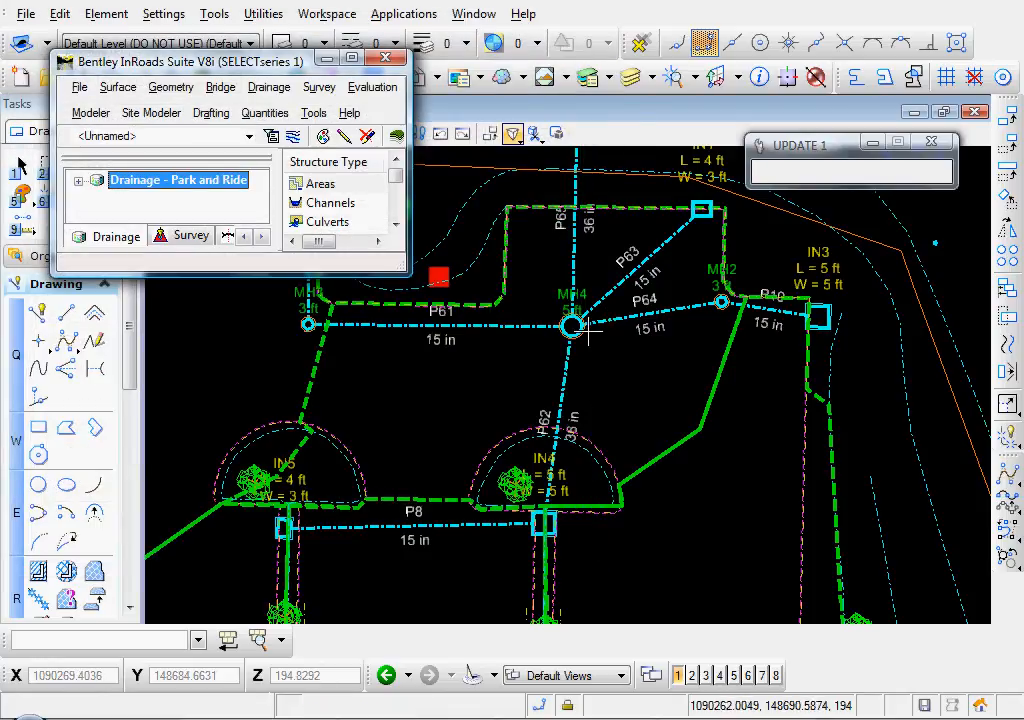
{"action": "mouse_move", "coordinate": [682, 324]}
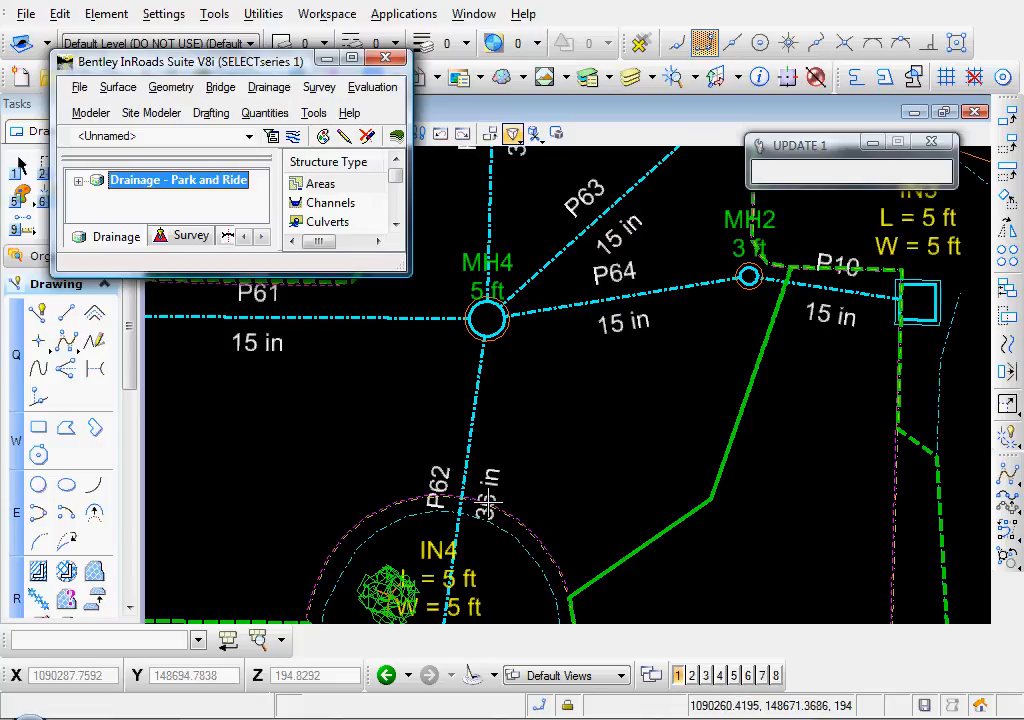
{"action": "mouse_move", "coordinate": [666, 234]}
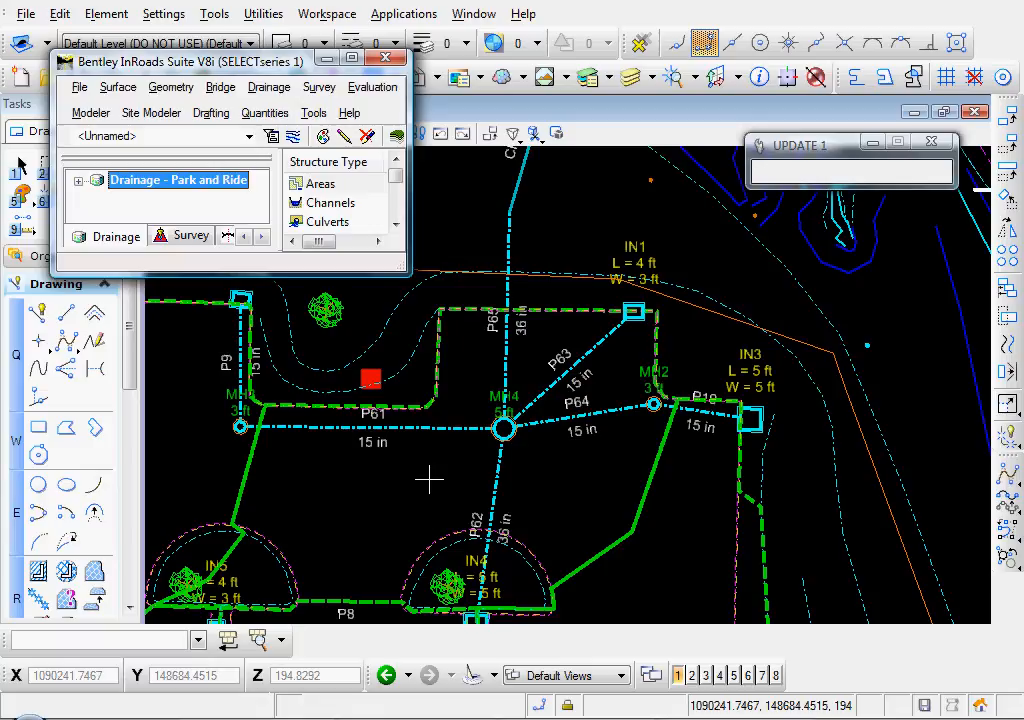
{"action": "mouse_move", "coordinate": [452, 444]}
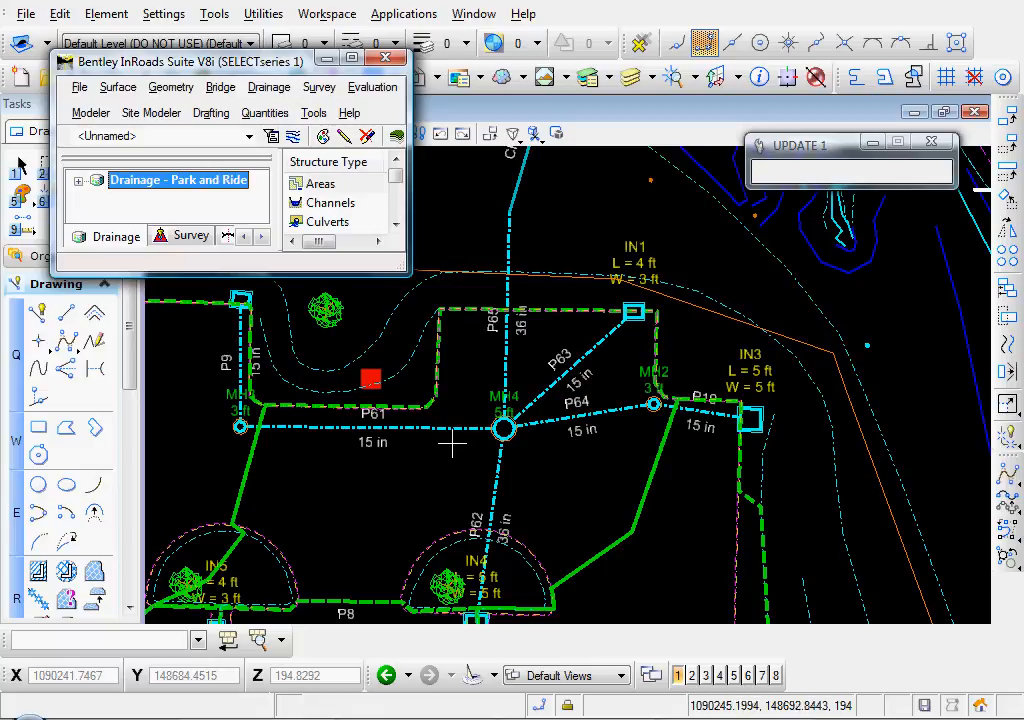